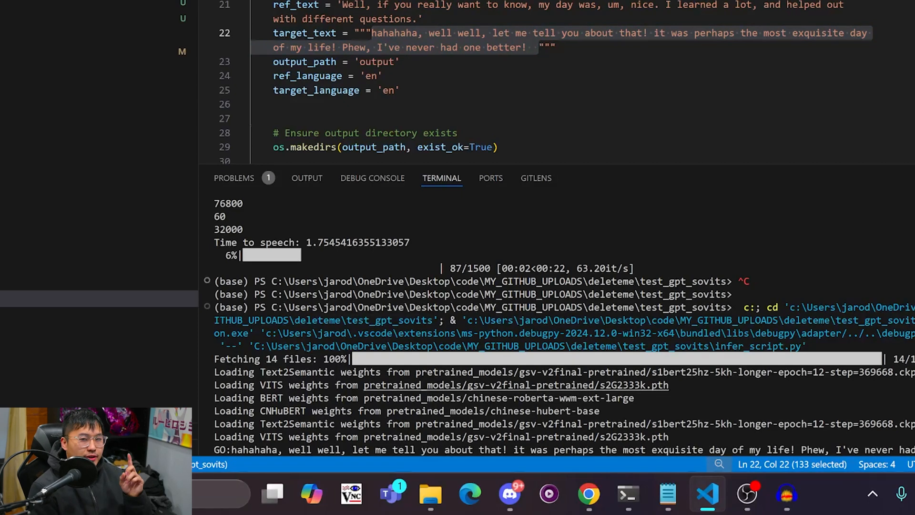
pyautogui.moveTo(438, 372)
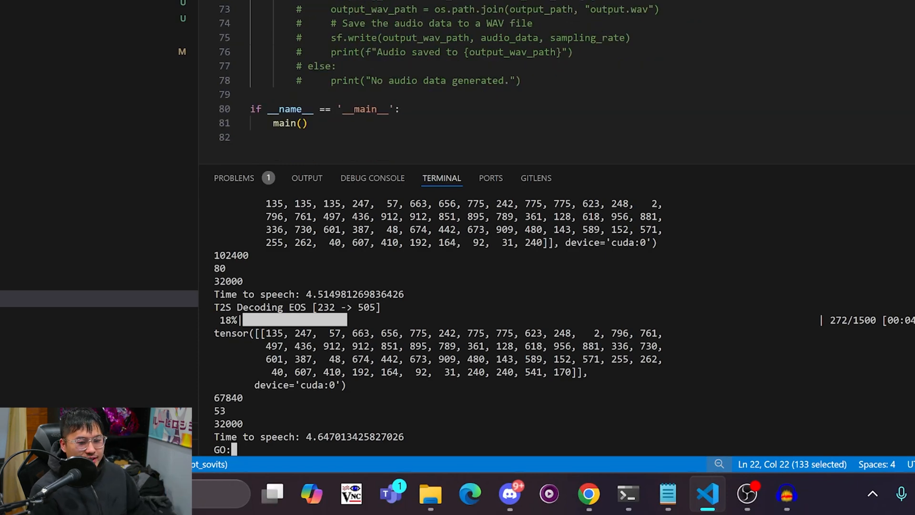
# Scroll up the Gatsby ebook page to the paragraph starting 'He didn't say any more'.
pyautogui.scroll(3)
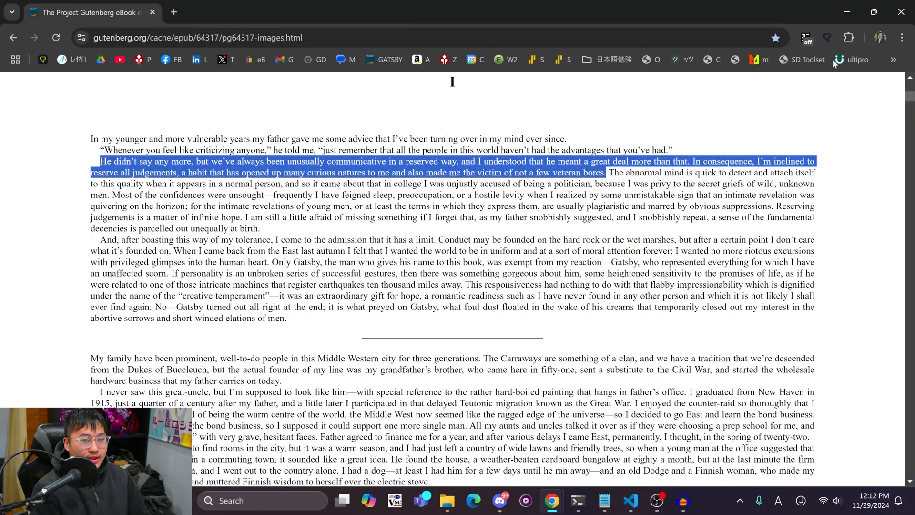
pyautogui.click(707, 499)
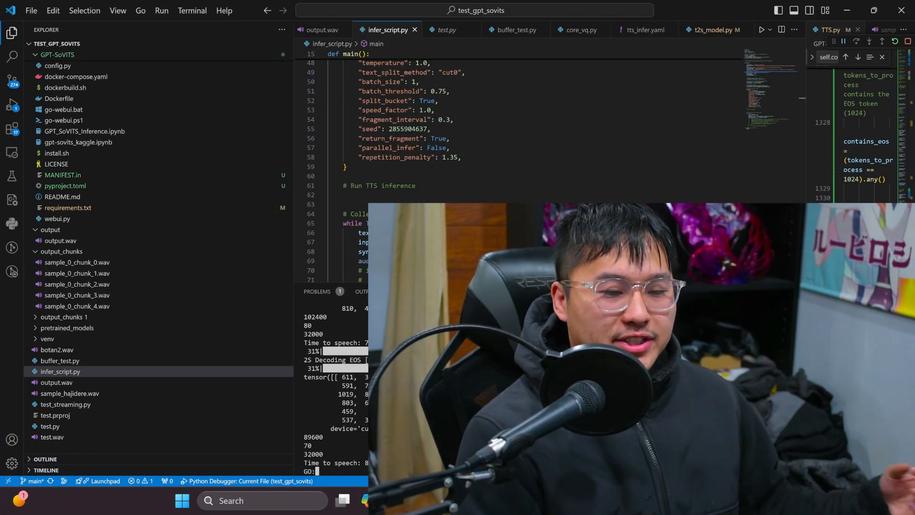
# Select 'def run(self, inputs:dict):' in the TTS Inference Breakdown ChatGPT chat.
pyautogui.click(525, 499)
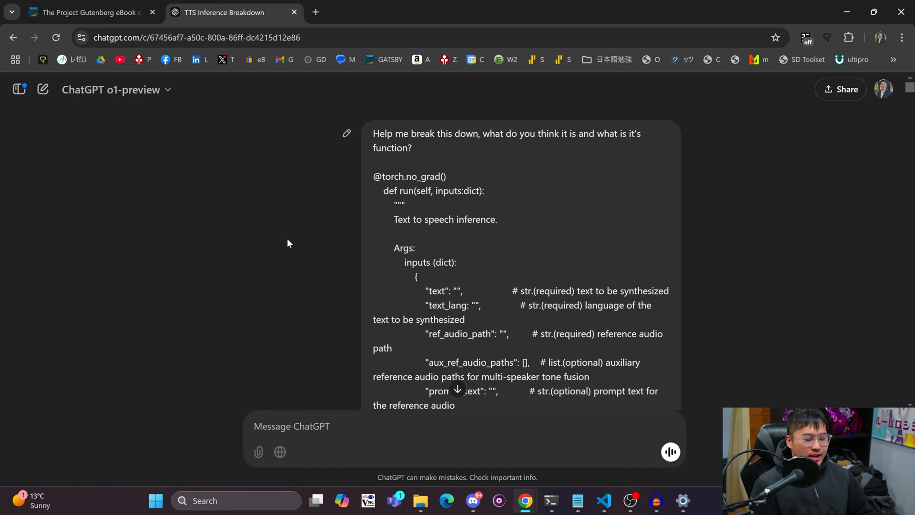
pyautogui.moveTo(385, 129)
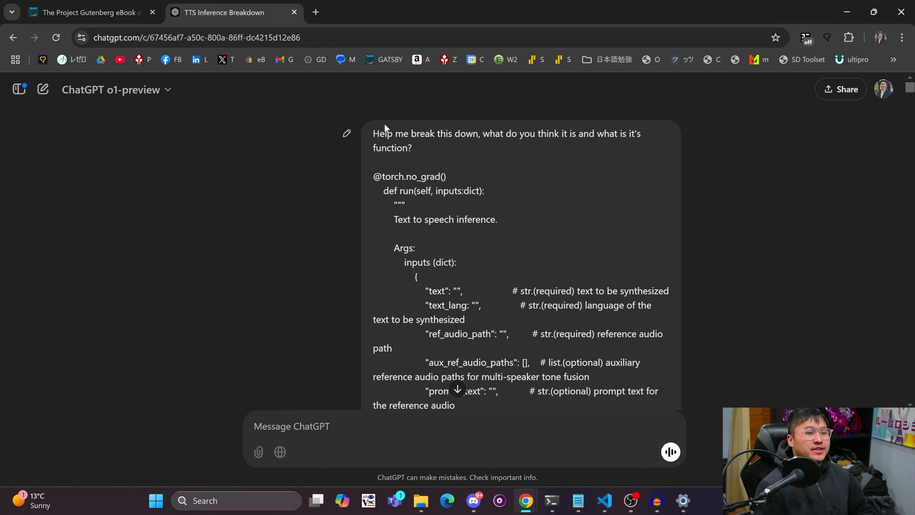
pyautogui.moveTo(384, 127)
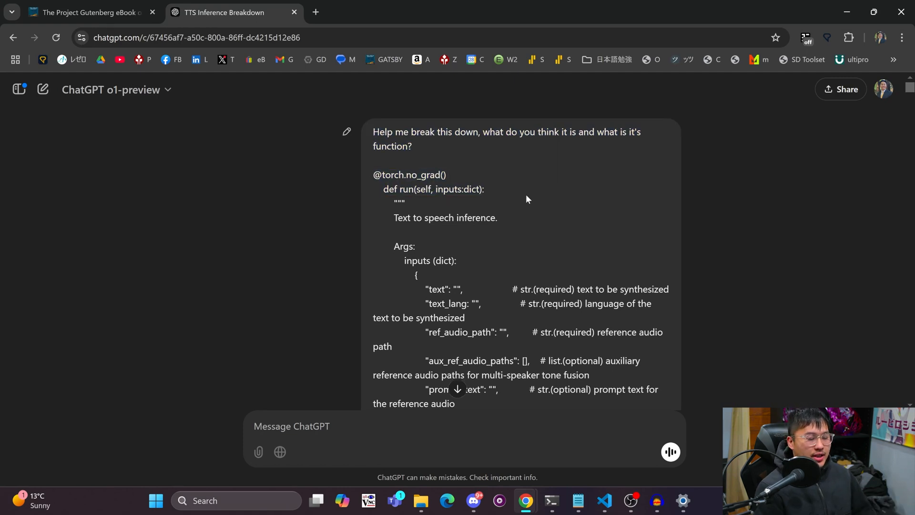
pyautogui.doubleClick(433, 190)
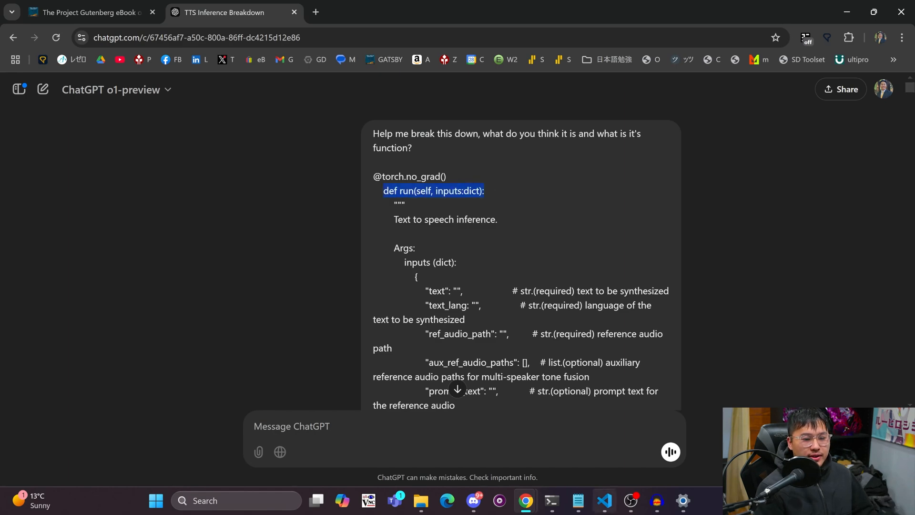
# Scroll through TTS.py's run_generator token generation code in VS Code.
pyautogui.click(604, 500)
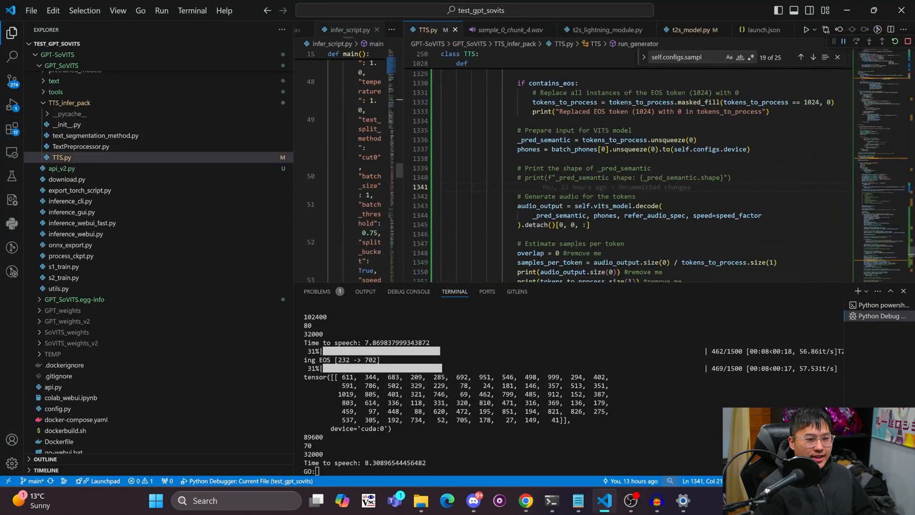
pyautogui.scroll(3)
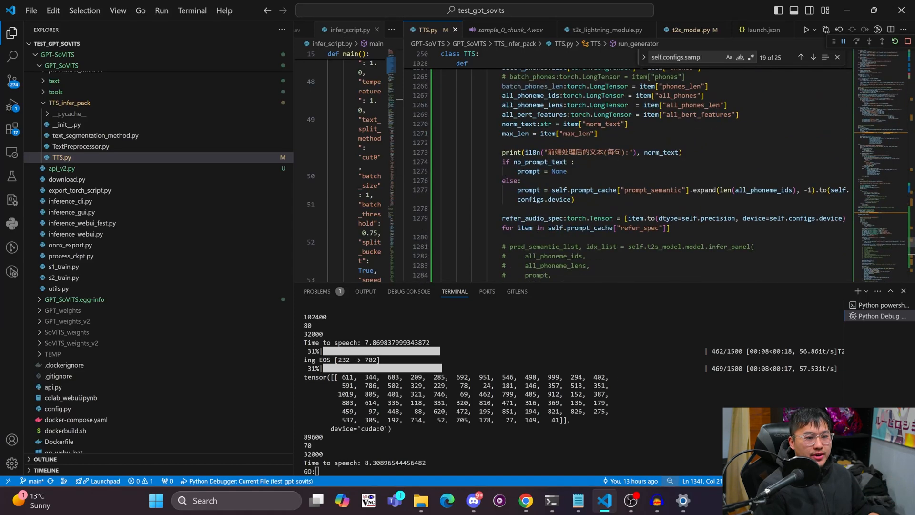
pyautogui.scroll(3)
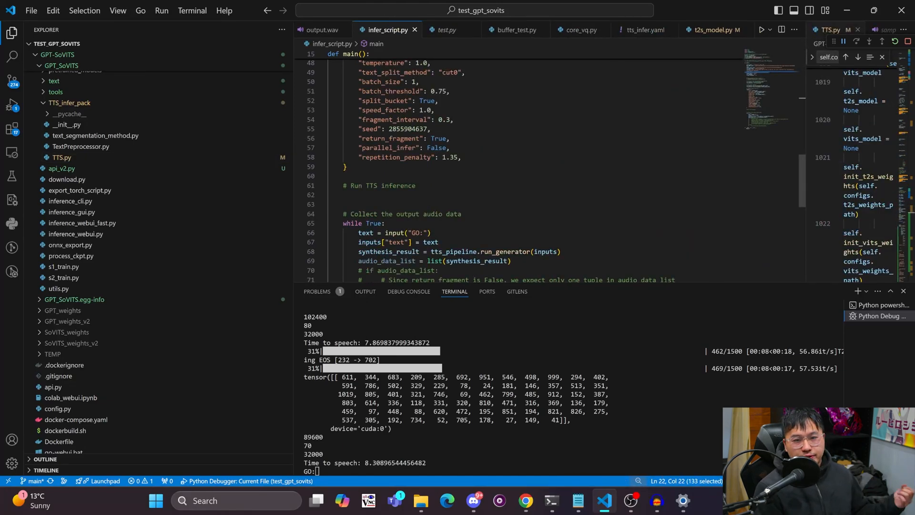
pyautogui.moveTo(524, 500)
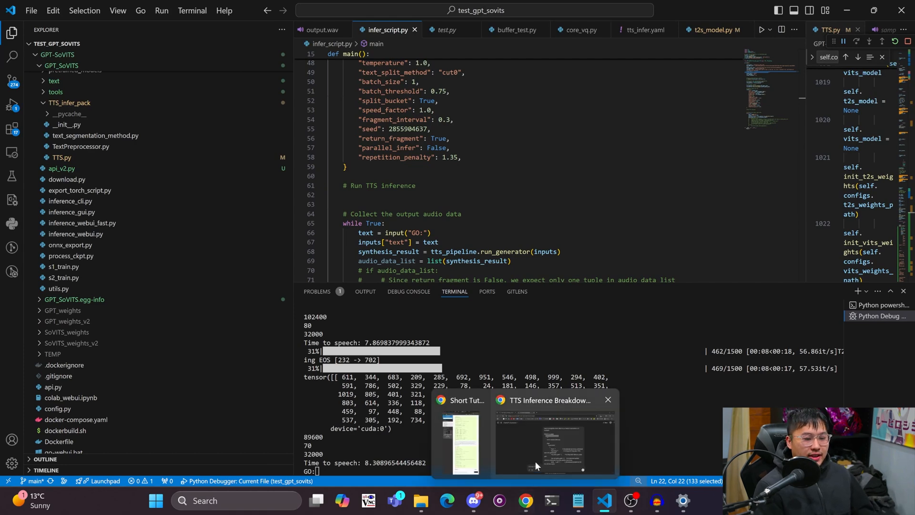
# Read ChatGPT's reply that return_fragment enables streaming and which functions could add context.
pyautogui.click(553, 440)
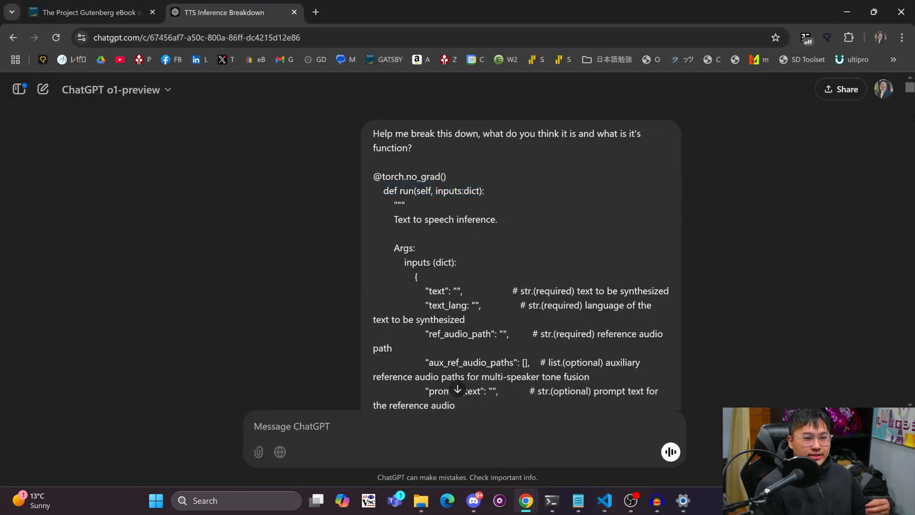
pyautogui.scroll(-3)
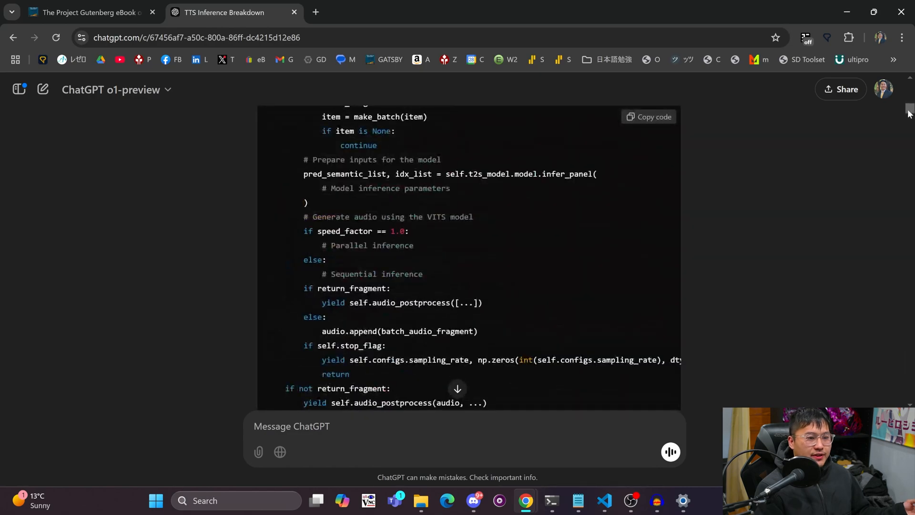
pyautogui.scroll(-3)
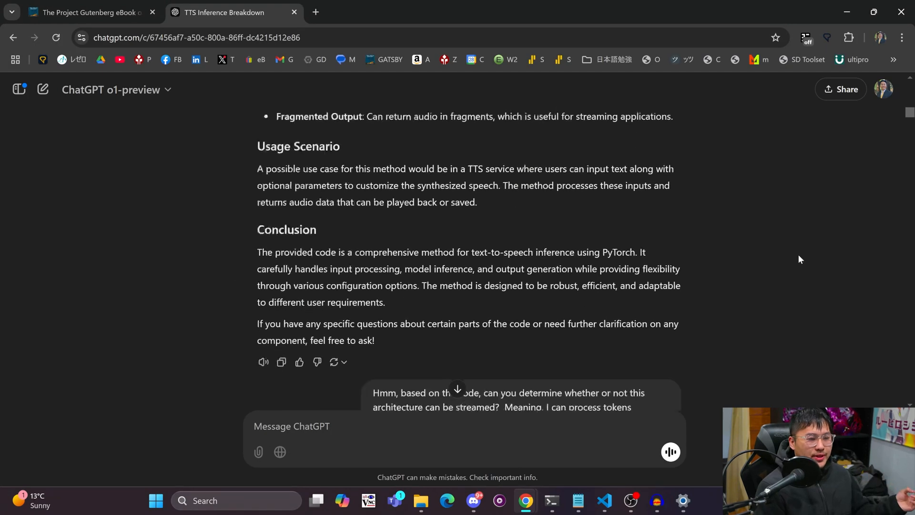
pyautogui.scroll(-3)
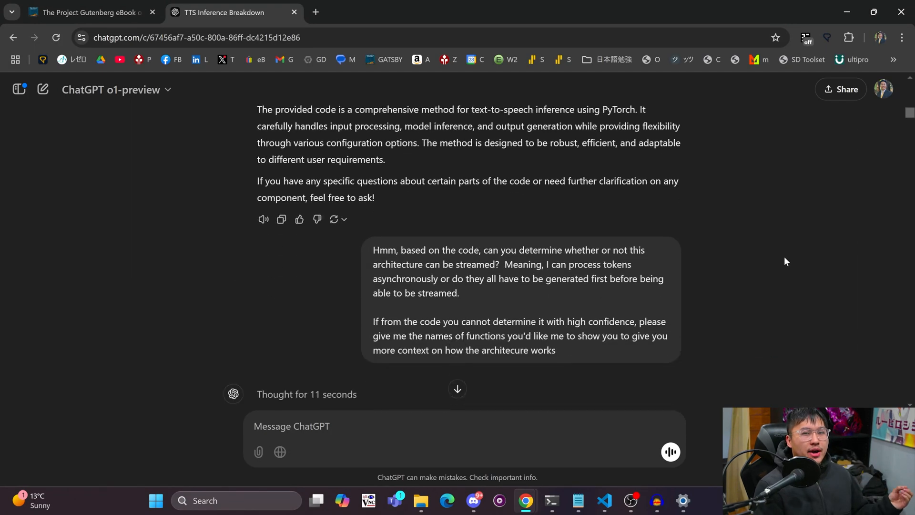
pyautogui.scroll(-3)
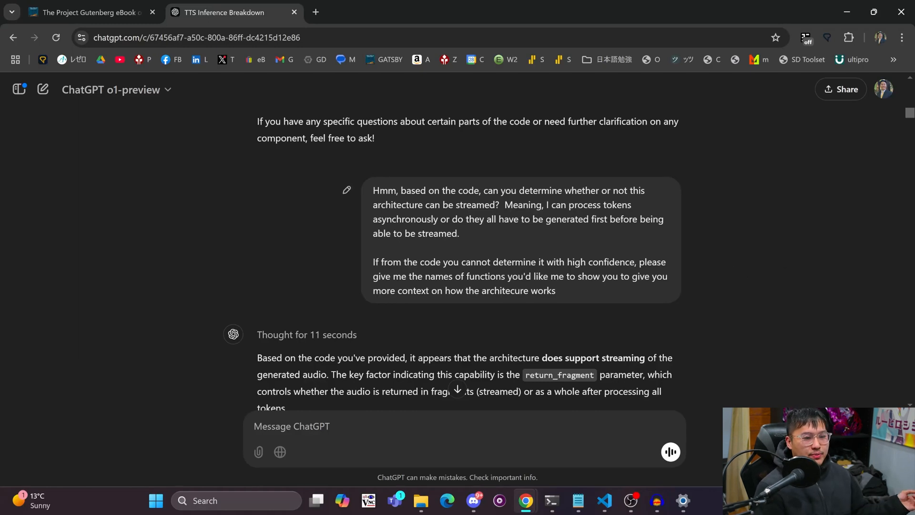
pyautogui.scroll(-3)
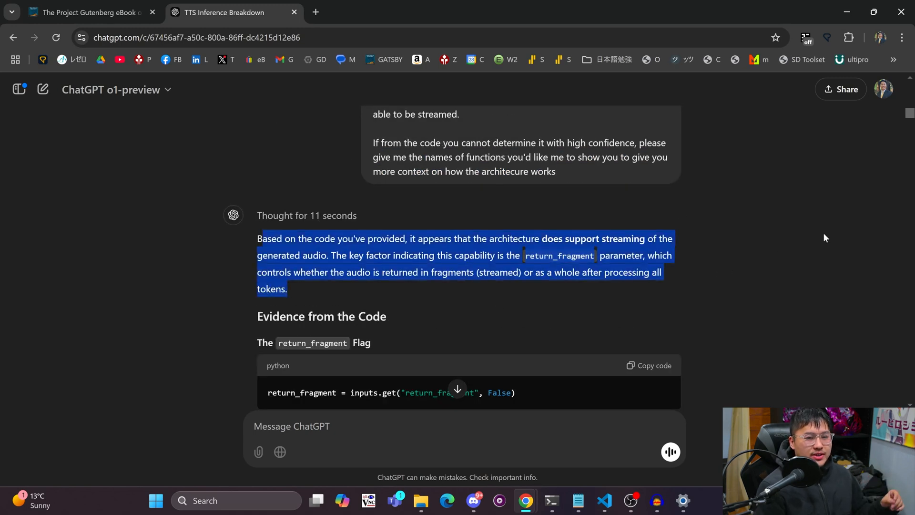
pyautogui.scroll(-3)
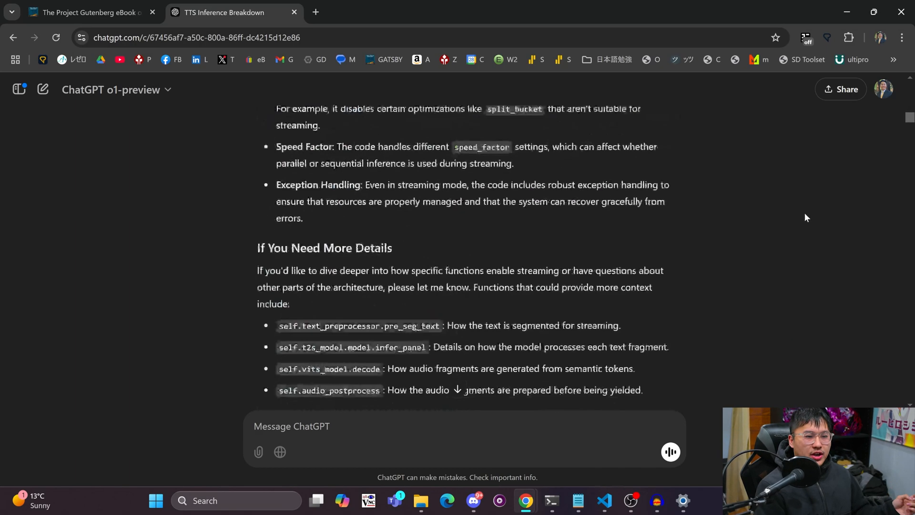
pyautogui.scroll(-3)
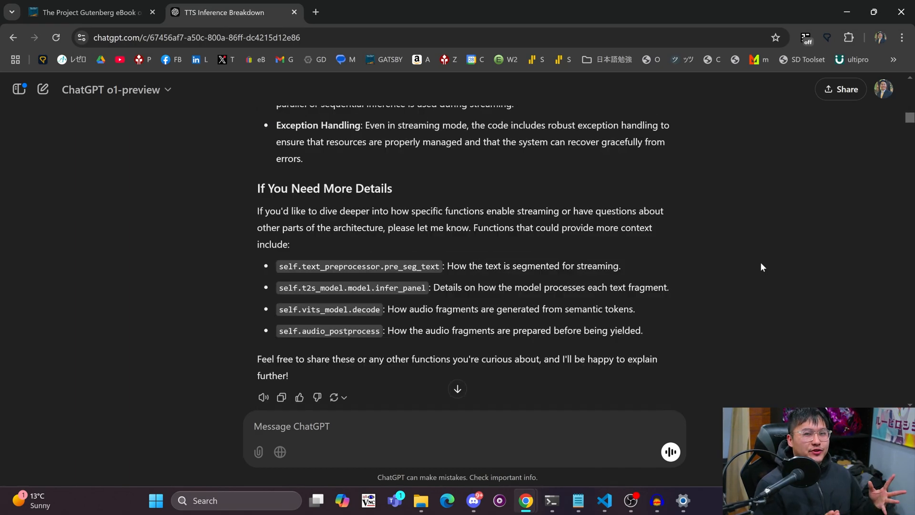
pyautogui.scroll(-3)
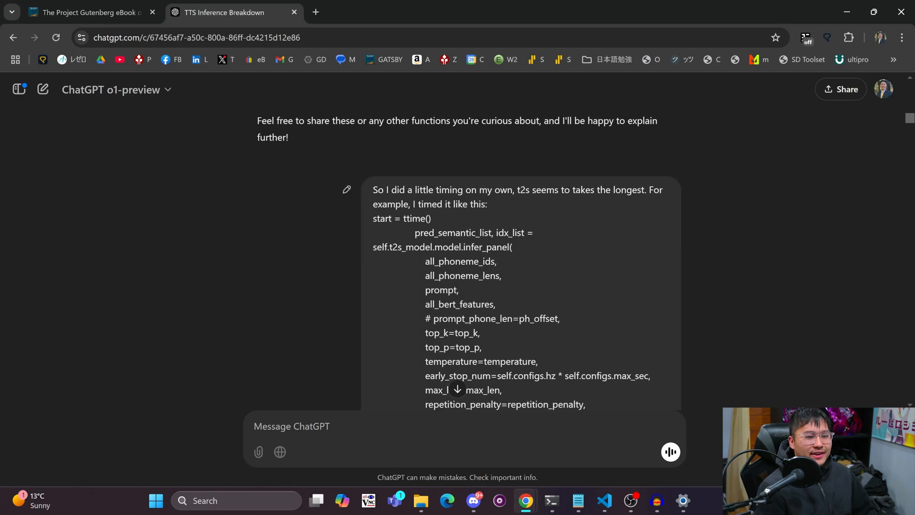
pyautogui.moveTo(723, 212)
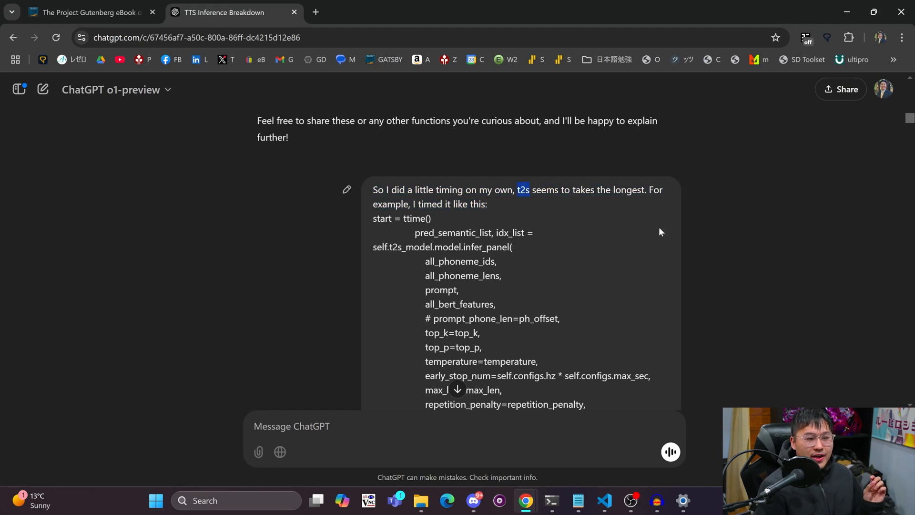
pyautogui.scroll(-3)
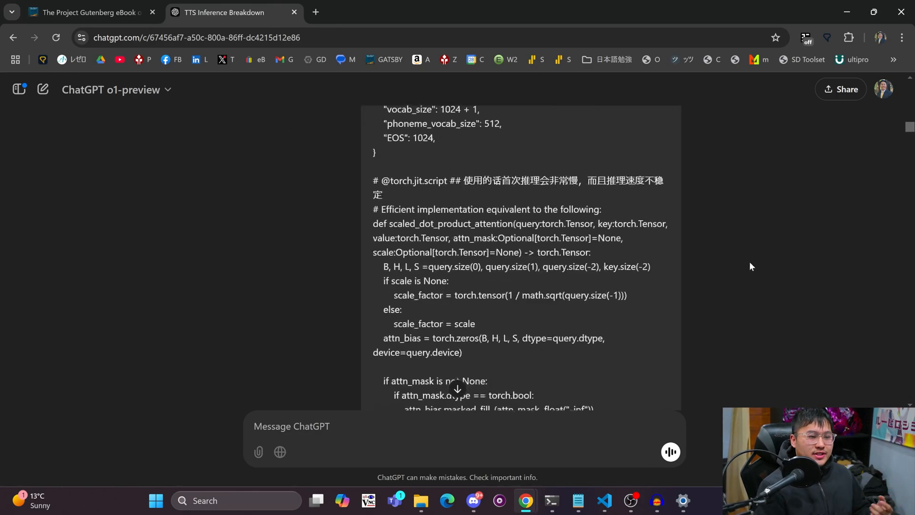
pyautogui.scroll(-3)
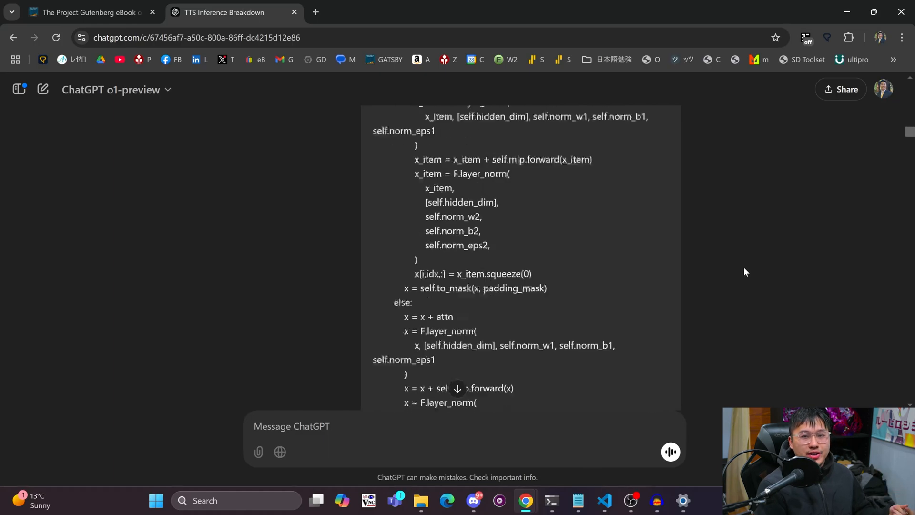
pyautogui.scroll(-3)
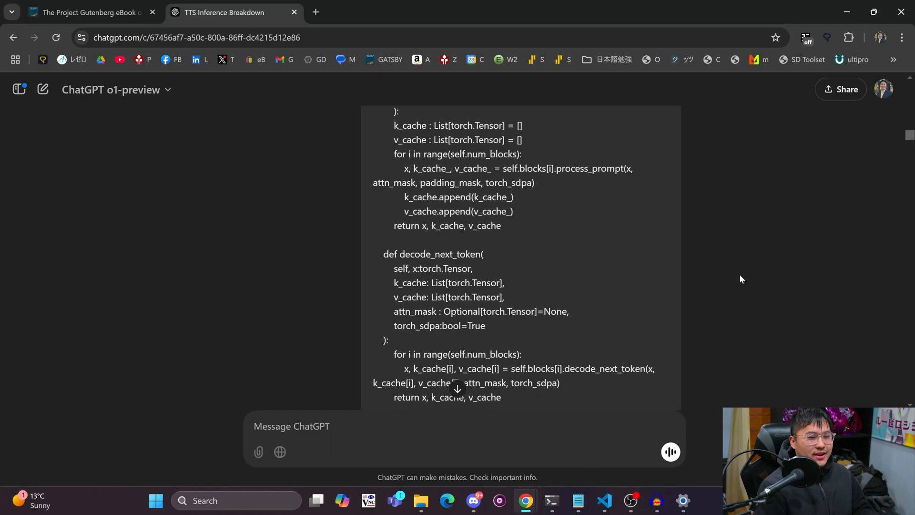
pyautogui.scroll(3)
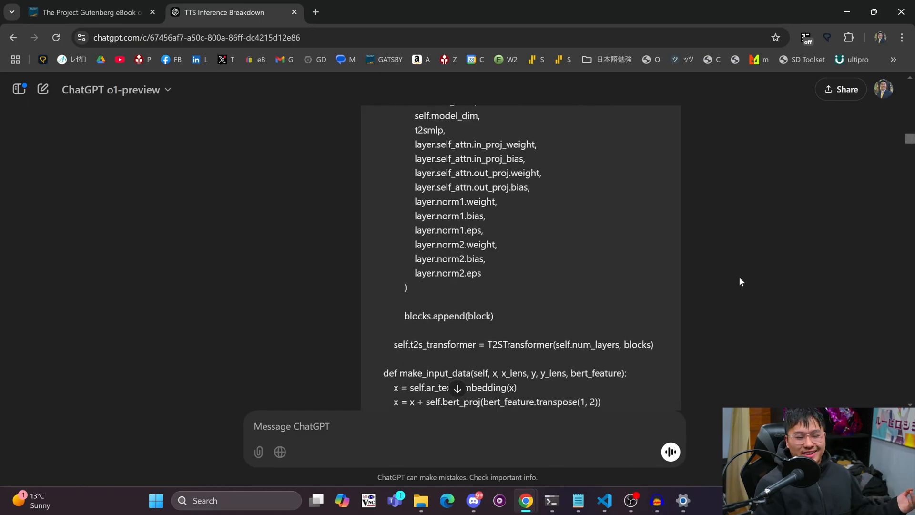
pyautogui.scroll(-3)
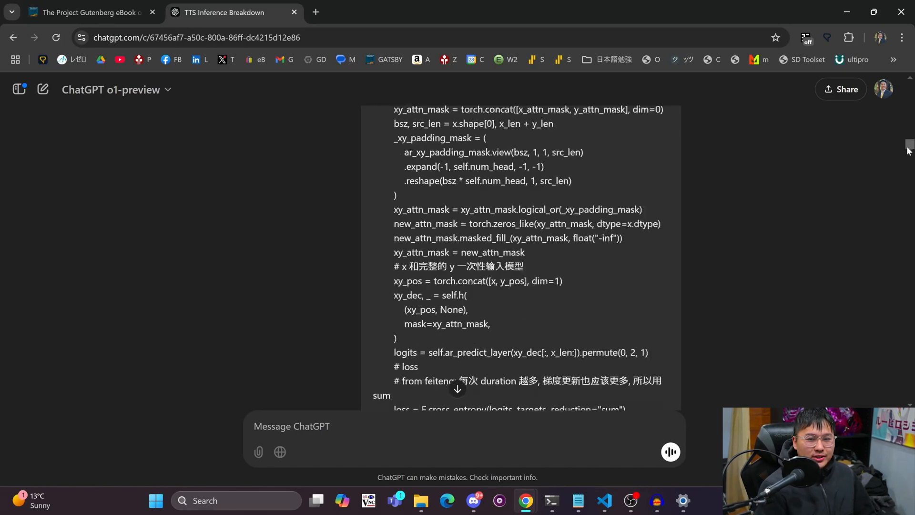
pyautogui.scroll(3)
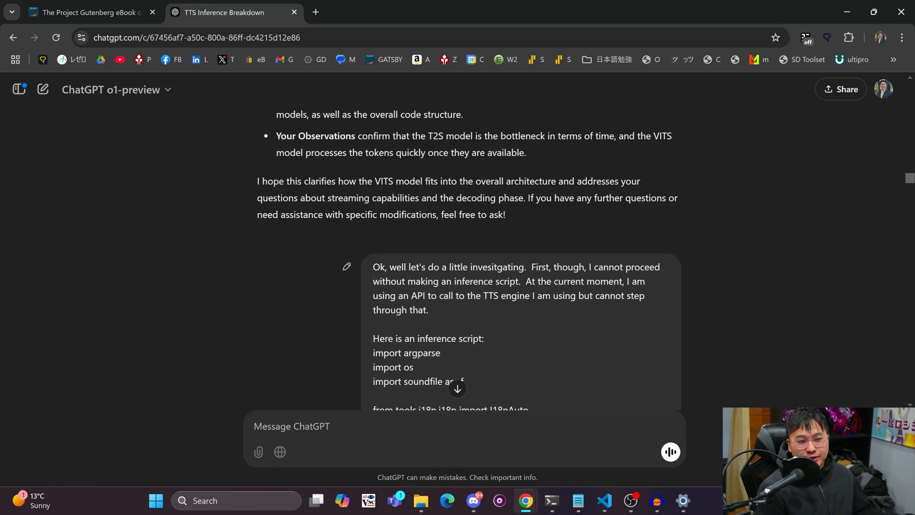
pyautogui.scroll(-3)
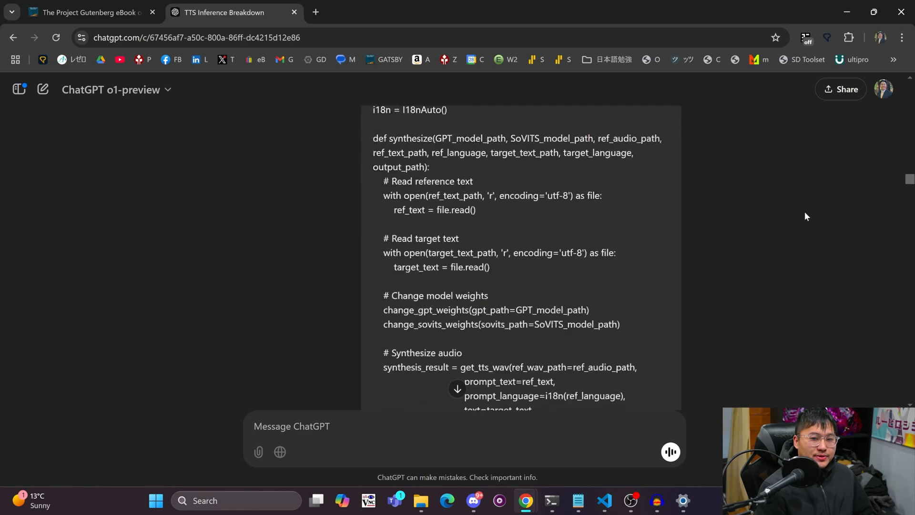
pyautogui.scroll(-3)
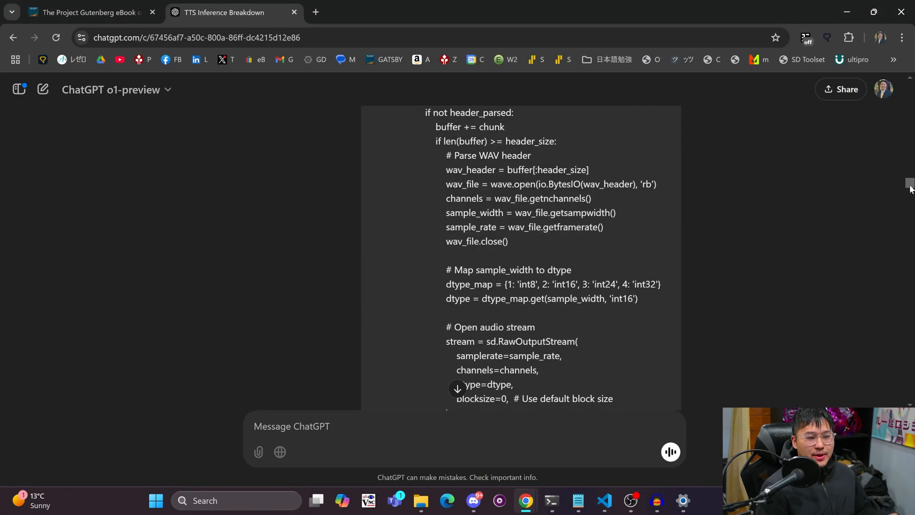
pyautogui.scroll(-3)
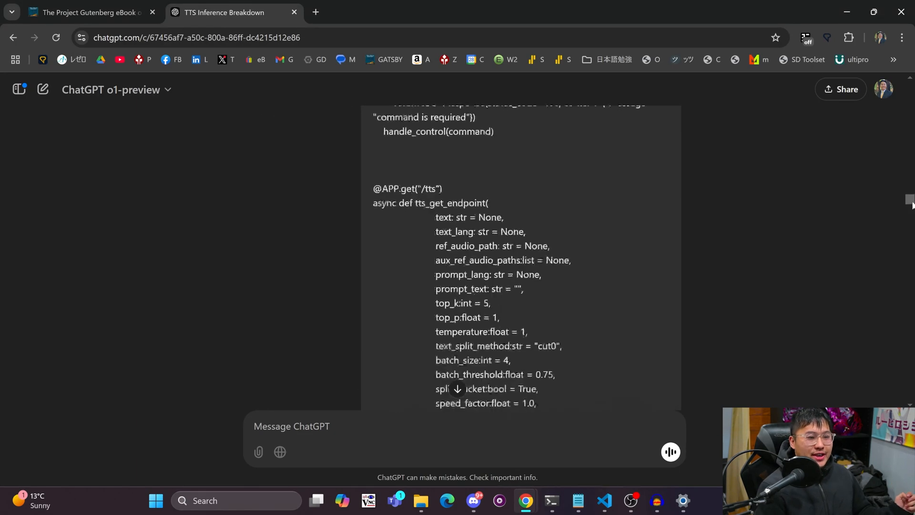
pyautogui.scroll(-3)
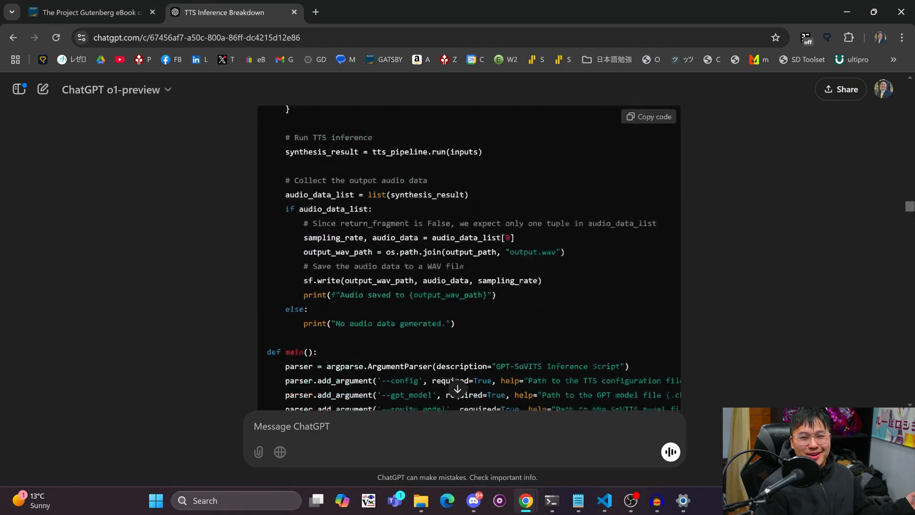
pyautogui.scroll(-3)
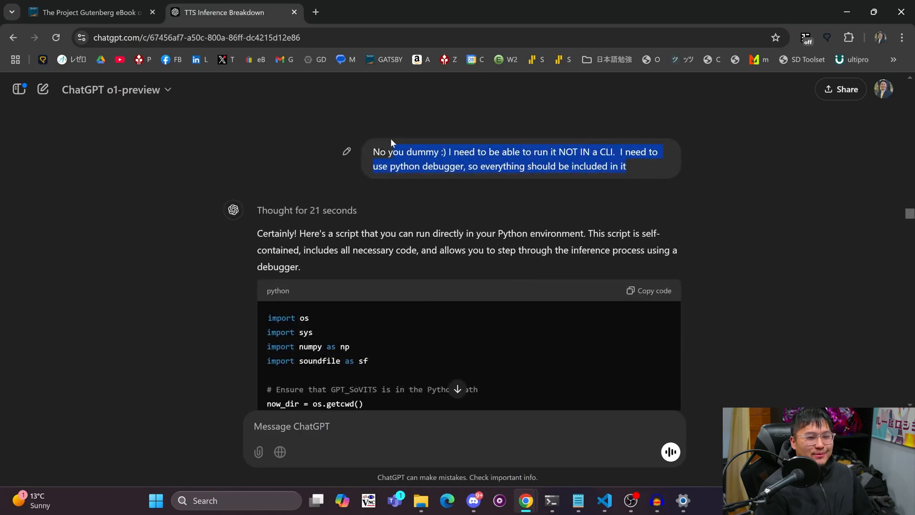
pyautogui.moveTo(756, 176)
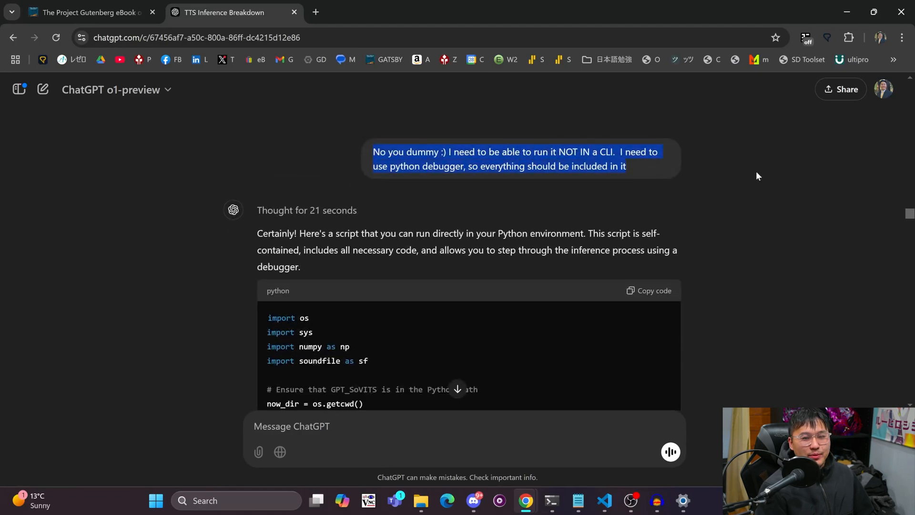
pyautogui.scroll(-3)
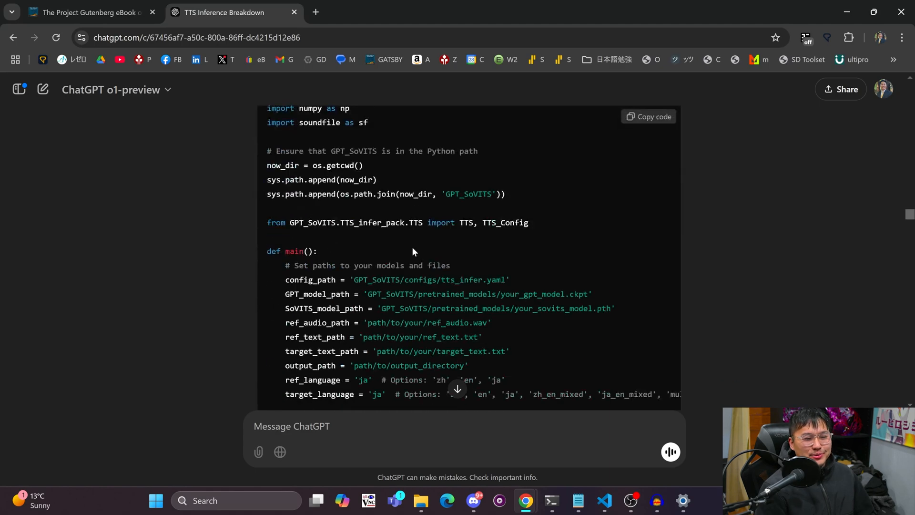
pyautogui.scroll(-3)
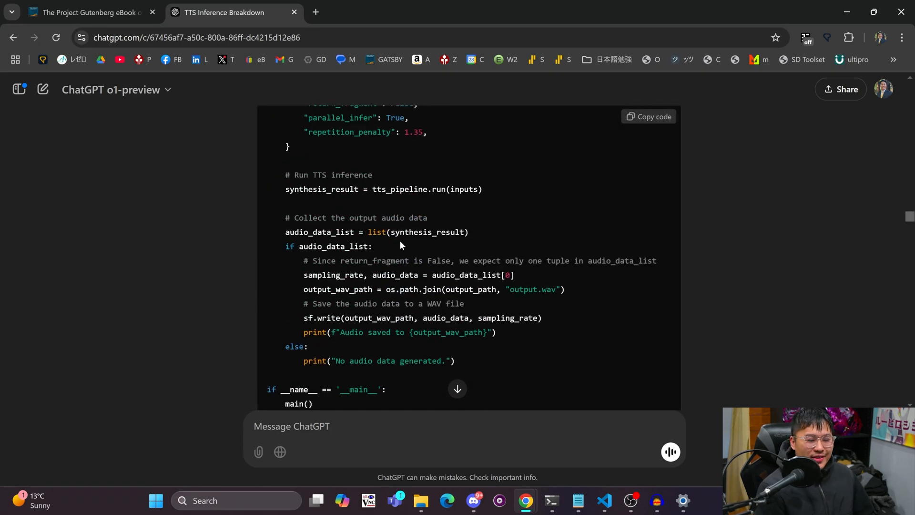
pyautogui.scroll(3)
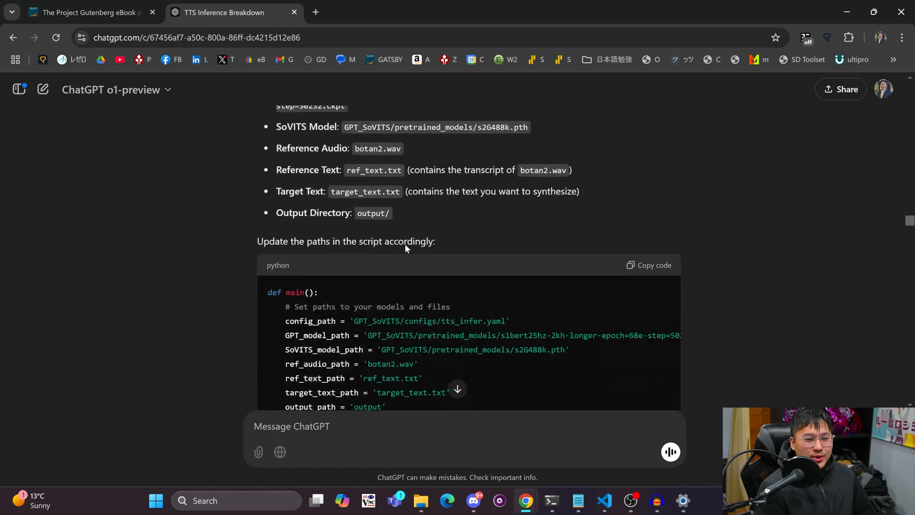
pyautogui.scroll(-3)
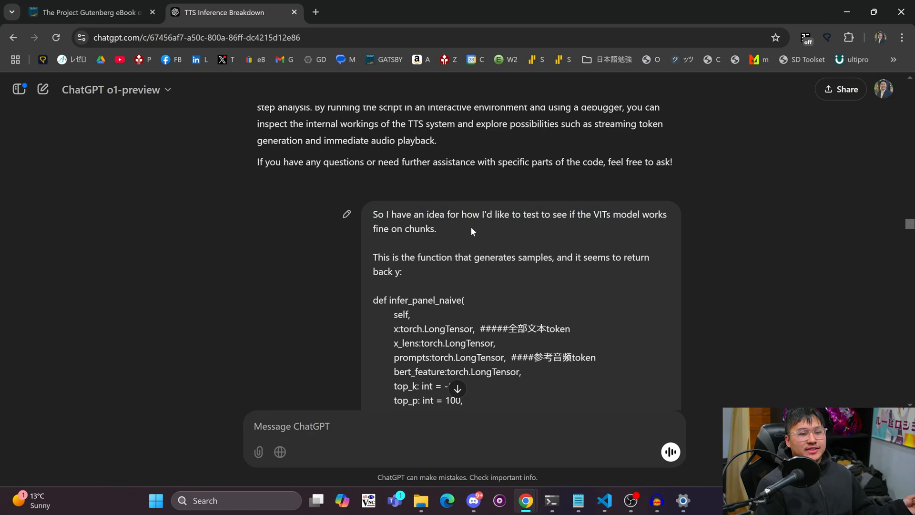
pyautogui.moveTo(418, 241)
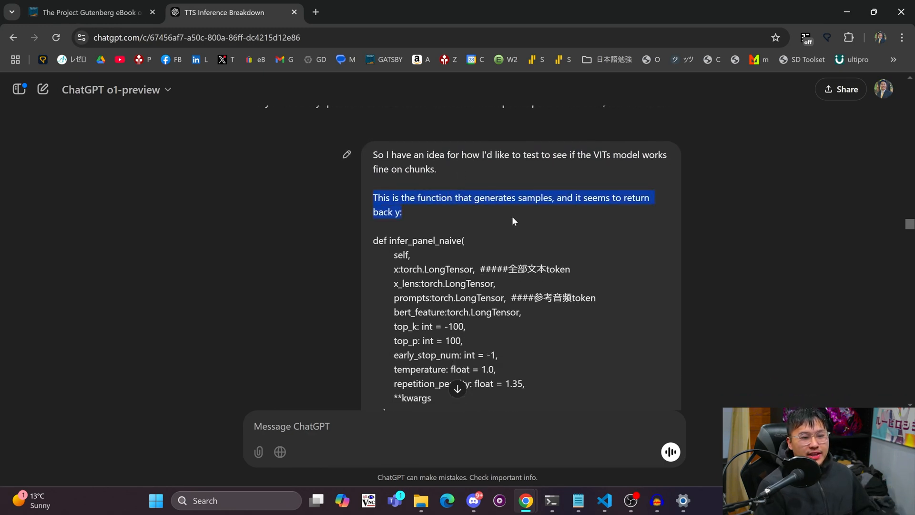
pyautogui.click(514, 221)
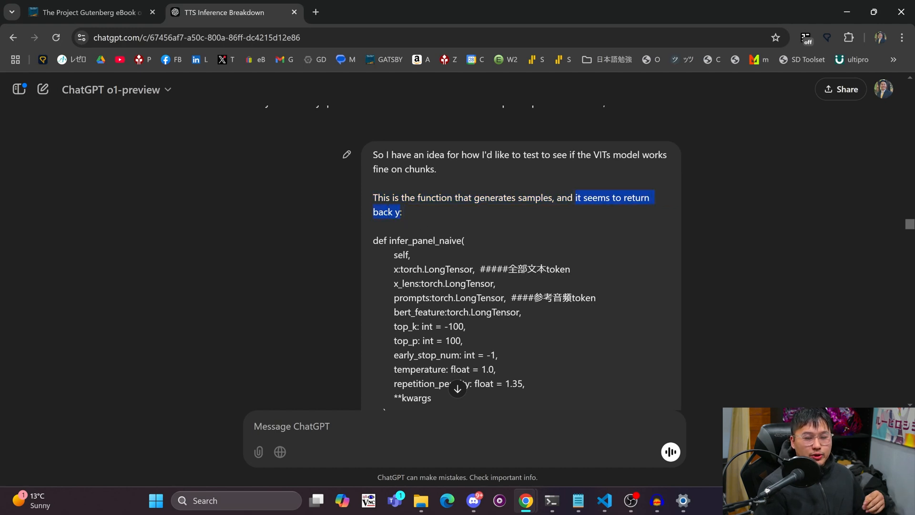
pyautogui.scroll(-3)
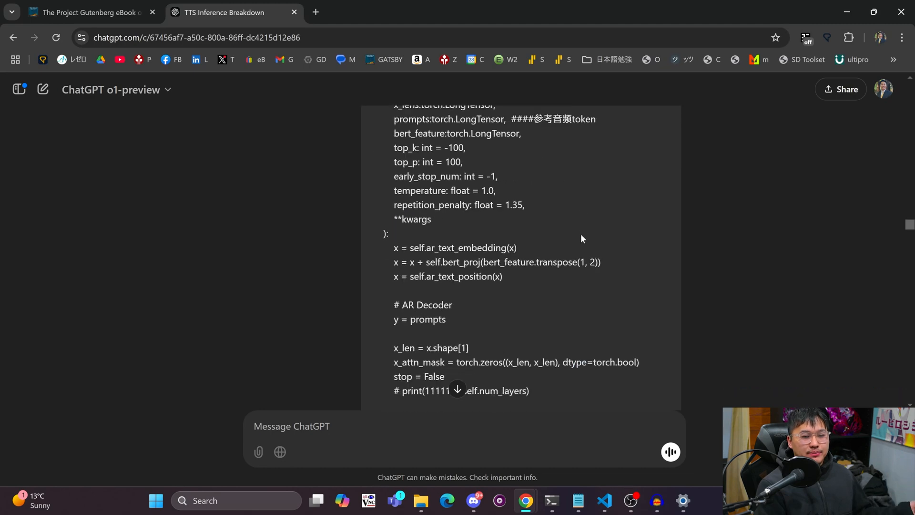
pyautogui.scroll(-3)
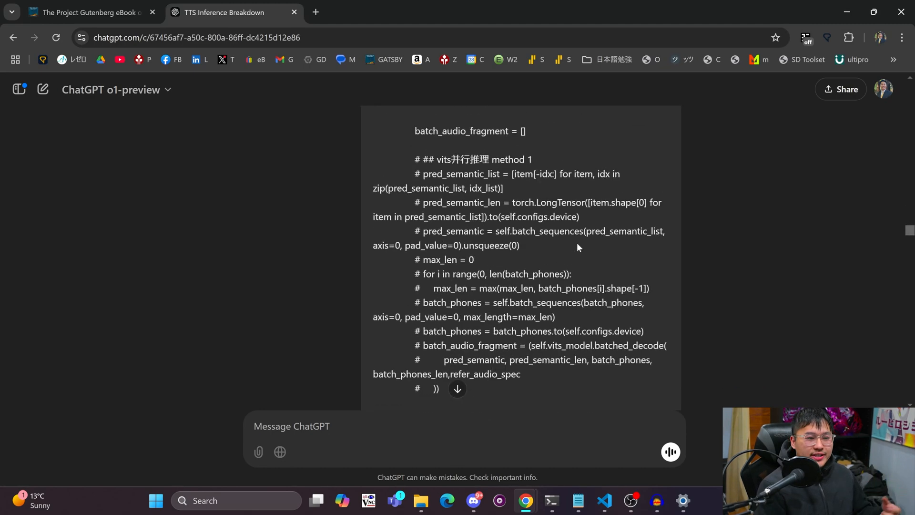
pyautogui.scroll(-3)
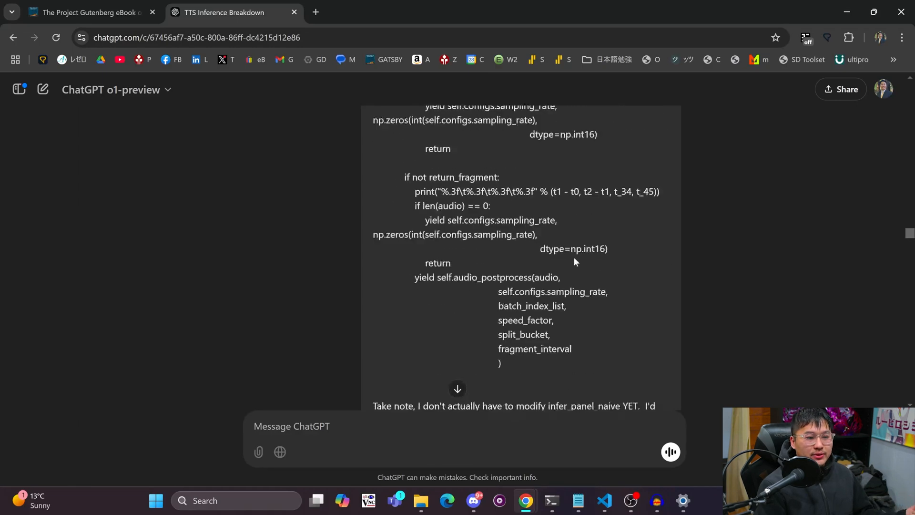
pyautogui.scroll(3)
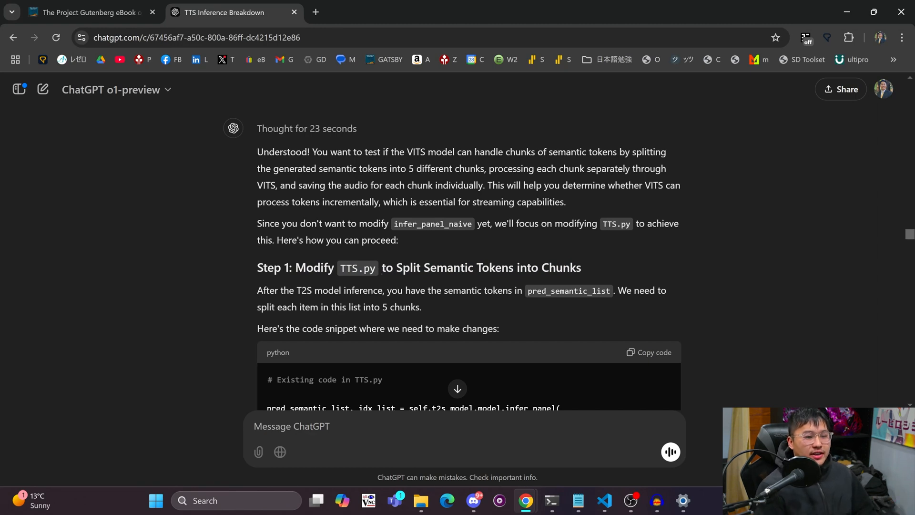
pyautogui.moveTo(673, 260)
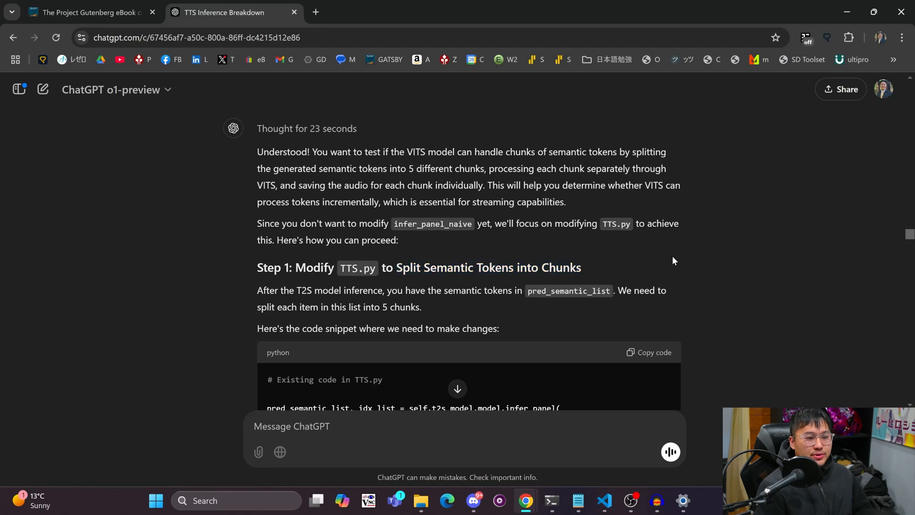
pyautogui.scroll(-3)
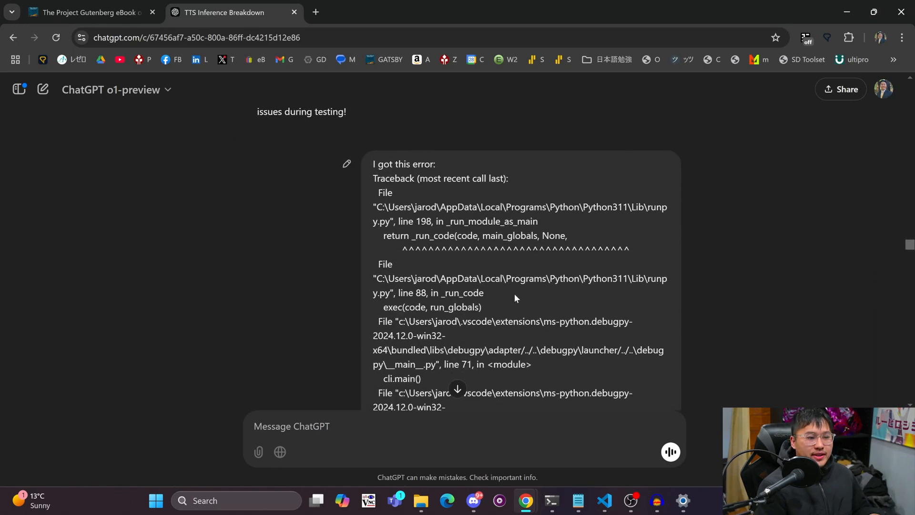
pyautogui.scroll(-3)
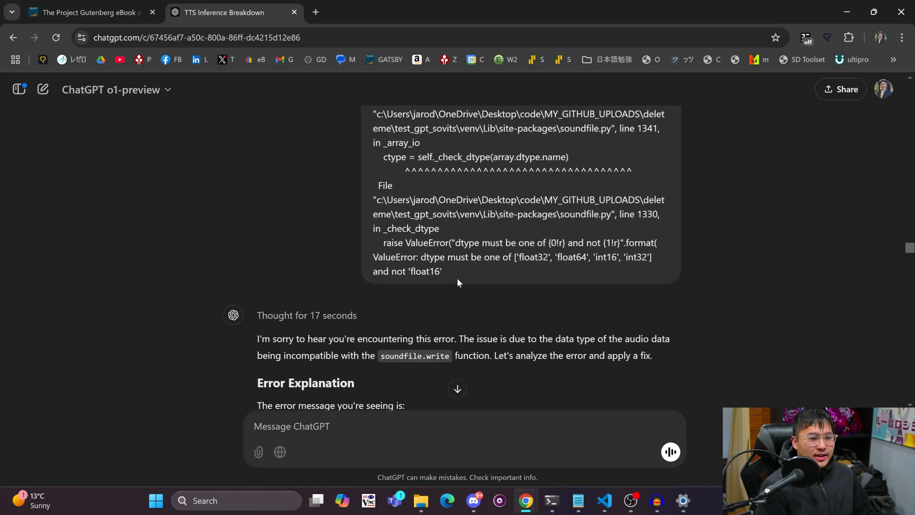
pyautogui.moveTo(736, 270)
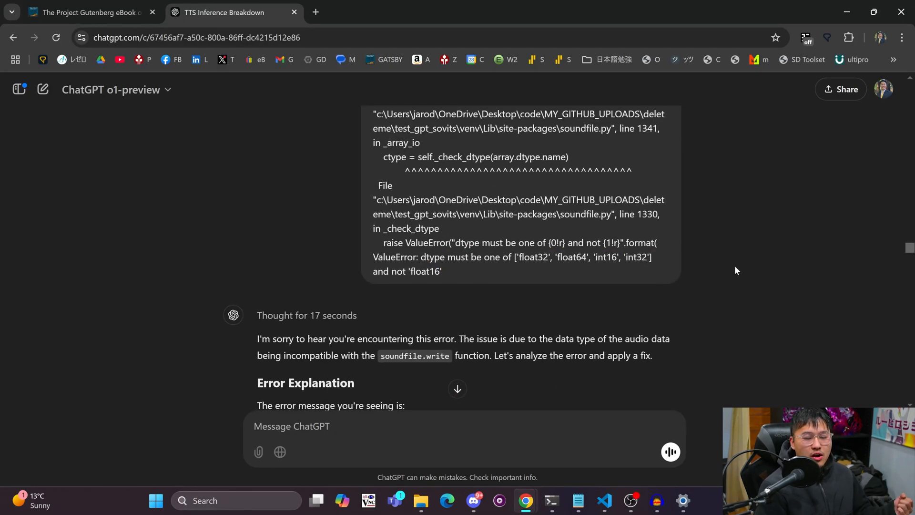
pyautogui.scroll(-3)
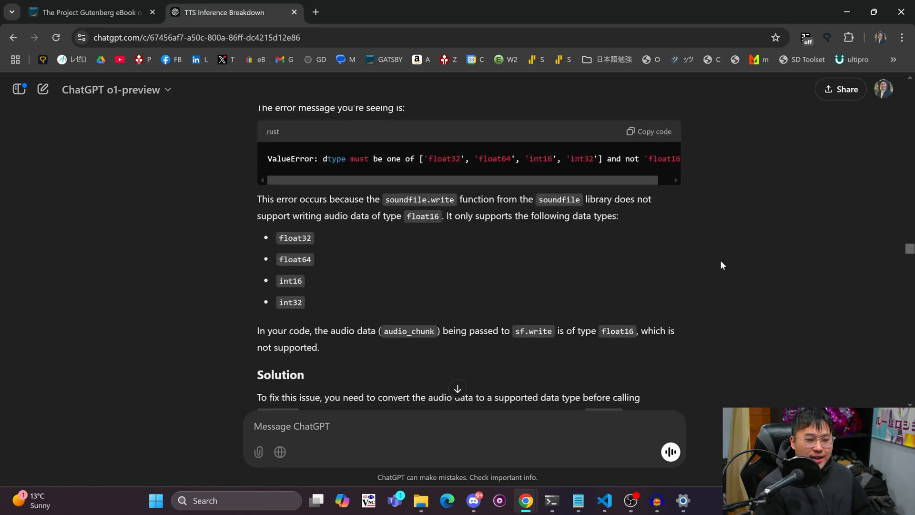
pyautogui.scroll(-3)
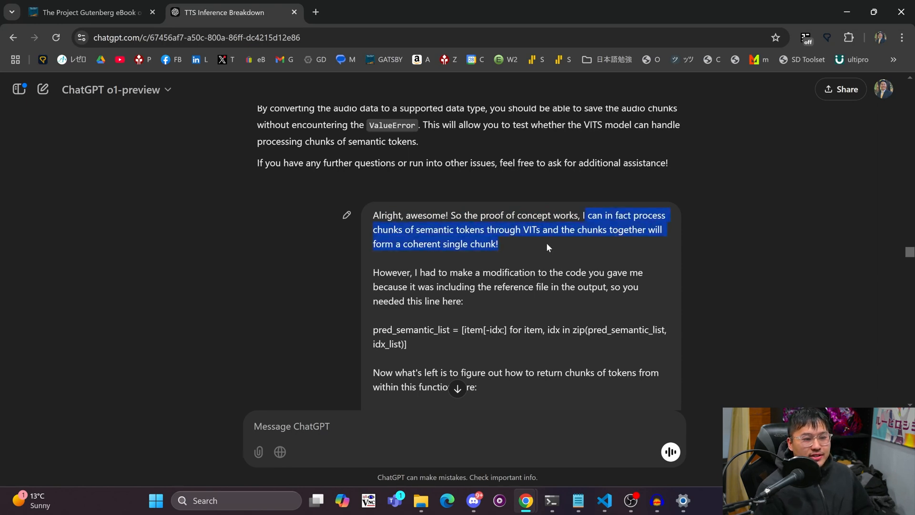
pyautogui.moveTo(791, 241)
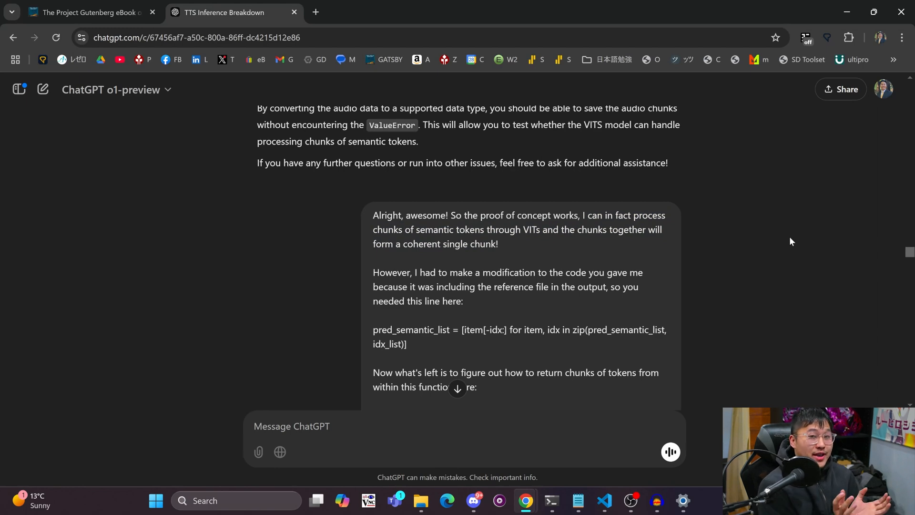
pyautogui.moveTo(689, 462)
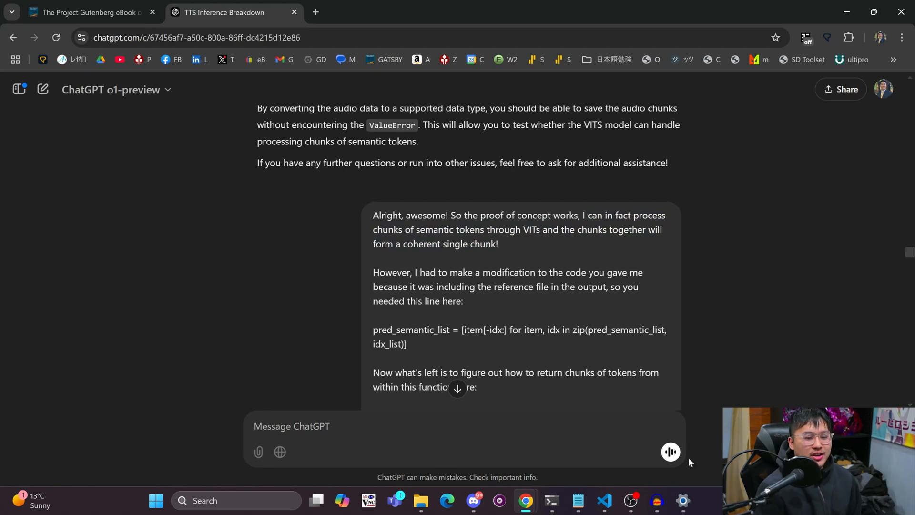
# Switch from ChatGPT to the Visual Studio Code editor.
pyautogui.click(603, 500)
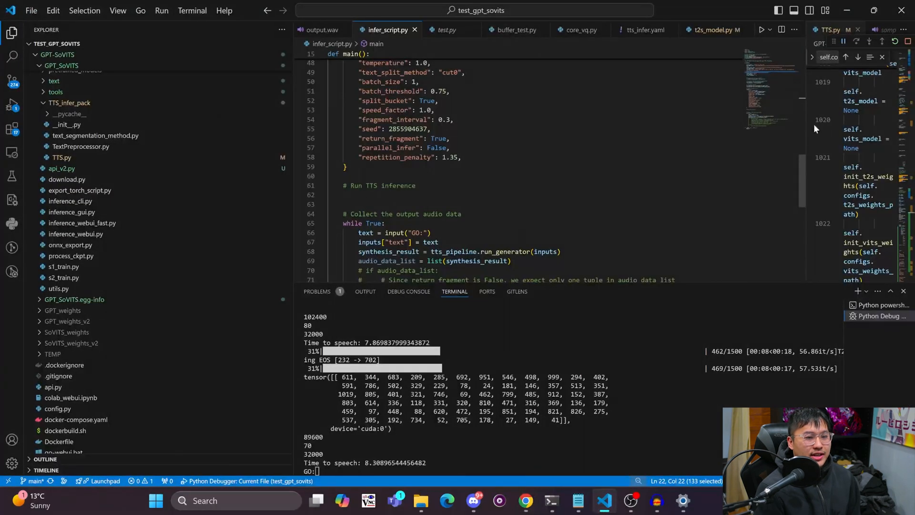
pyautogui.scroll(3)
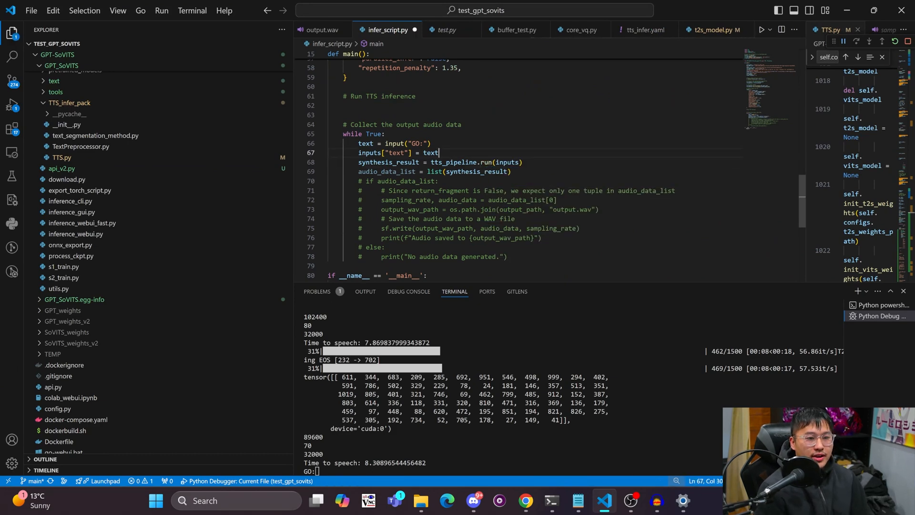
pyautogui.click(62, 157)
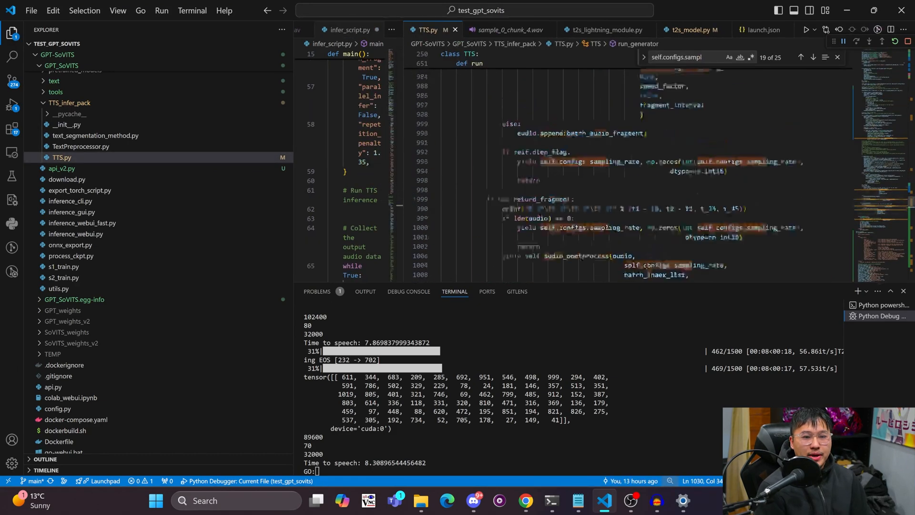
pyautogui.scroll(3)
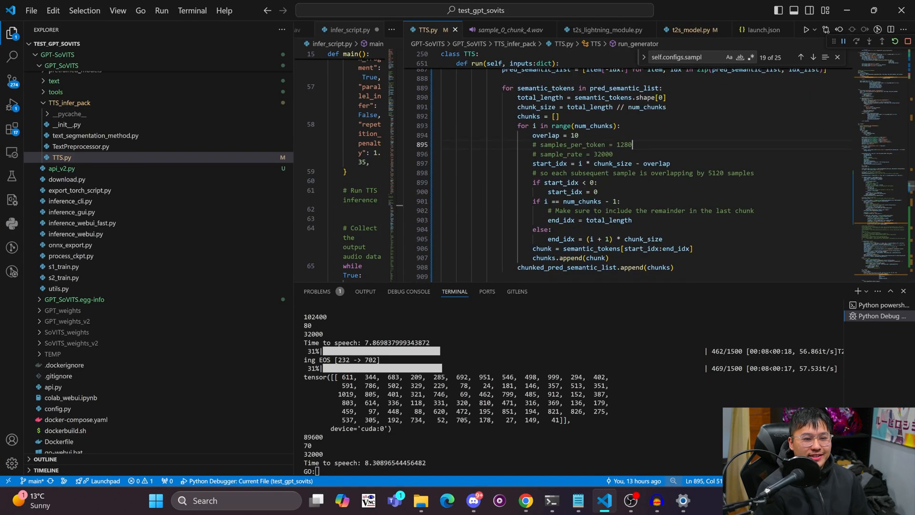
pyautogui.click(580, 135)
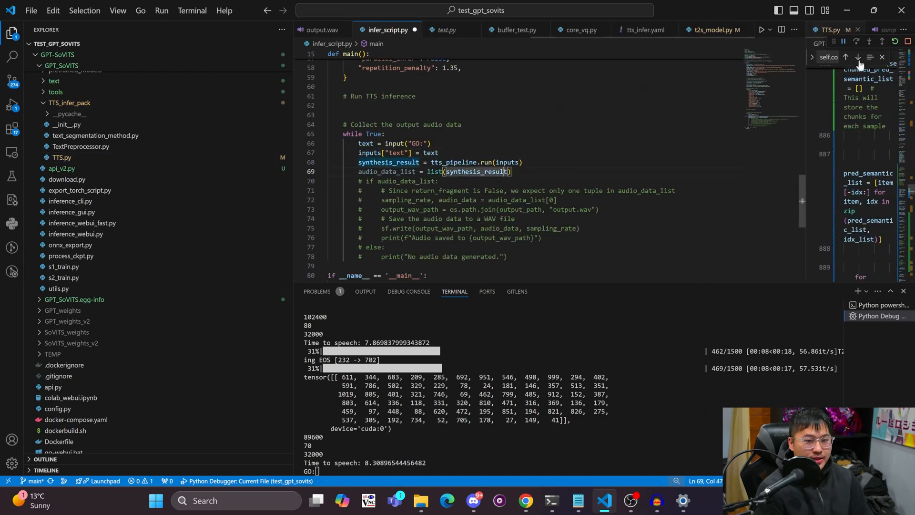
pyautogui.write('asdasdasd')
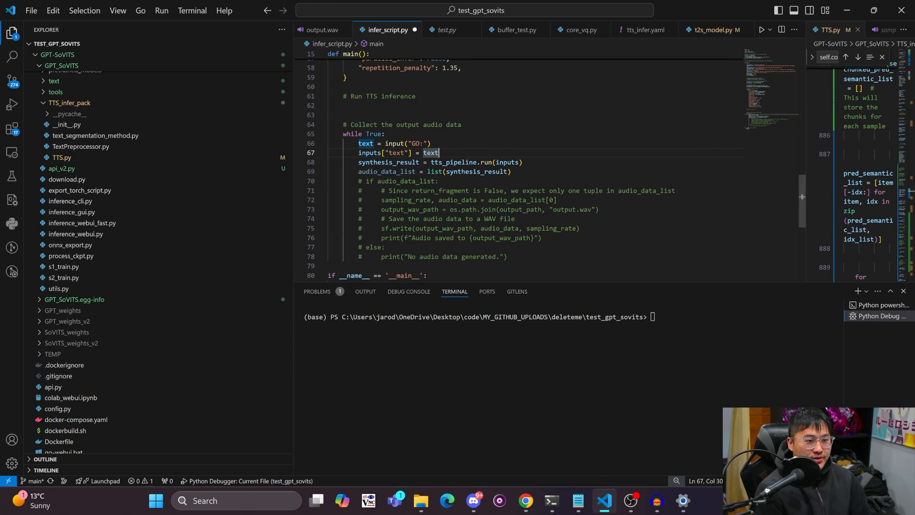
# Run infer_script.py under the Python debugger and follow the terminal output.
pyautogui.click(421, 142)
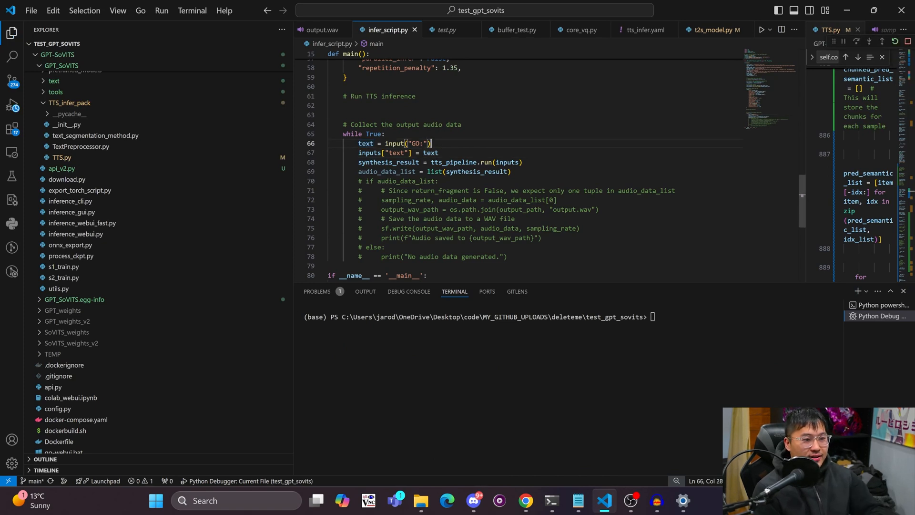
pyautogui.click(762, 30)
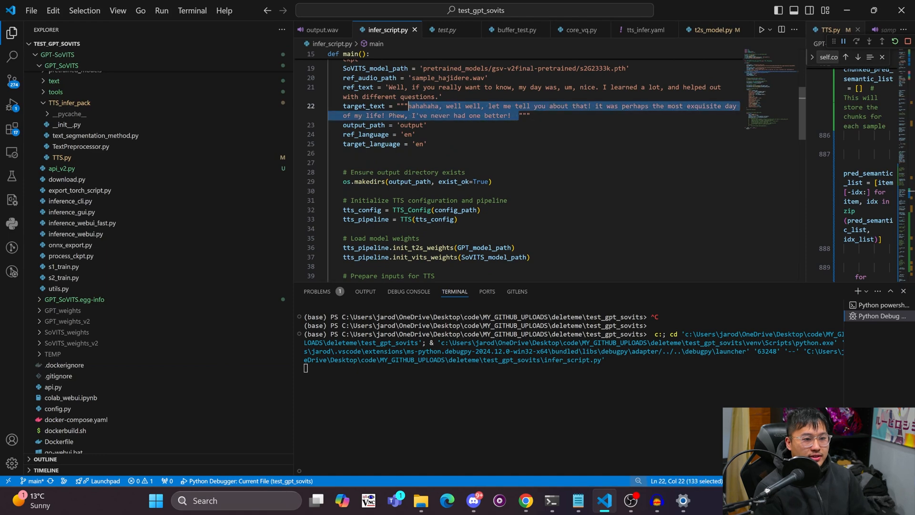
pyautogui.scroll(-3)
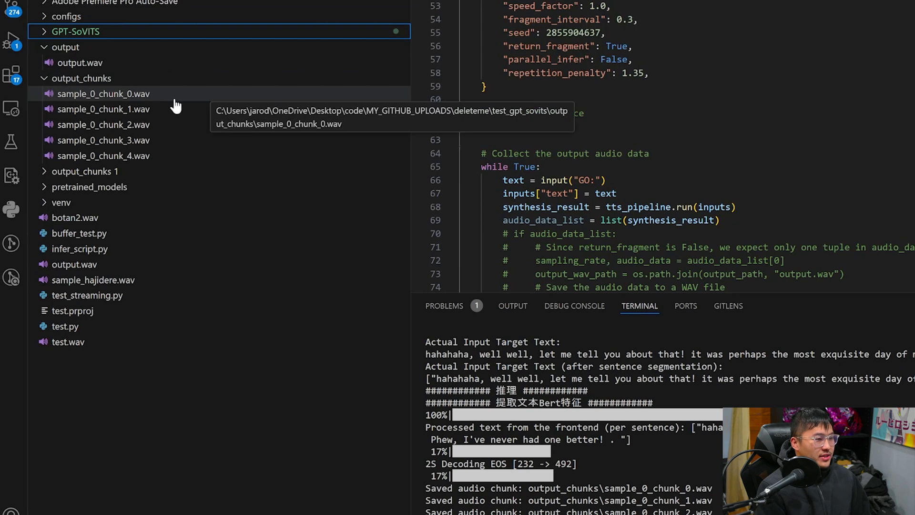
pyautogui.moveTo(162, 94)
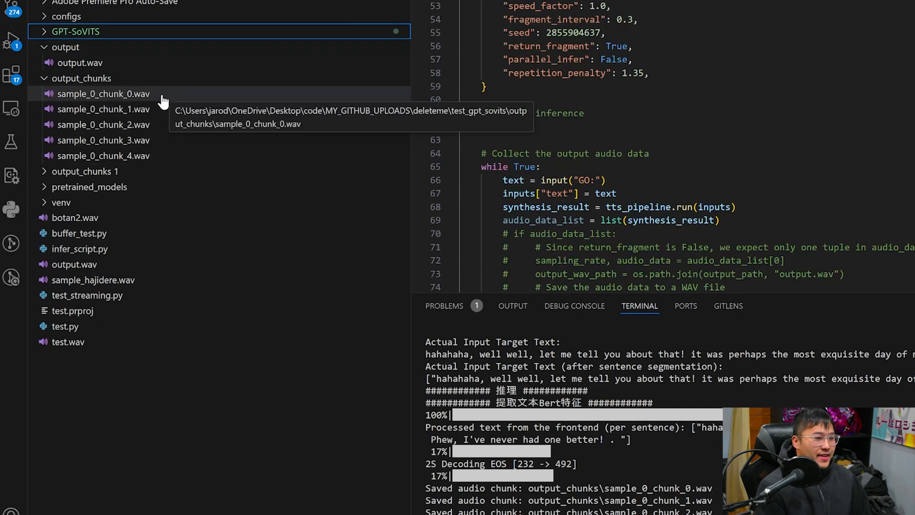
# Play sample_0_chunk_0.wav and sample_0_chunk_1.wav in the audio preview.
pyautogui.click(103, 93)
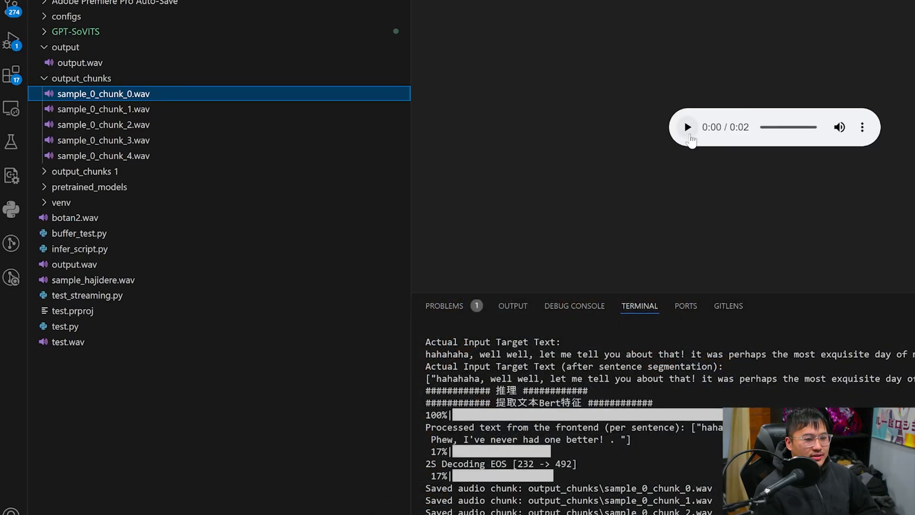
pyautogui.click(686, 126)
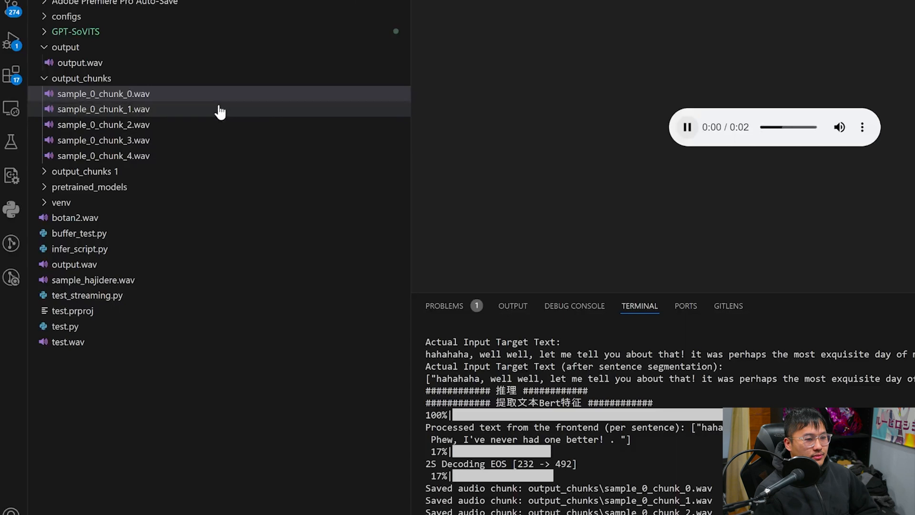
pyautogui.click(104, 109)
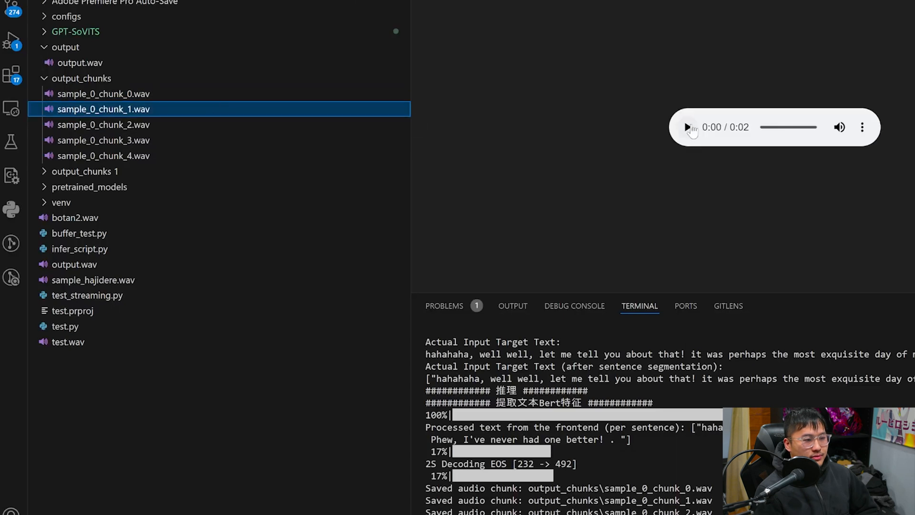
pyautogui.click(687, 127)
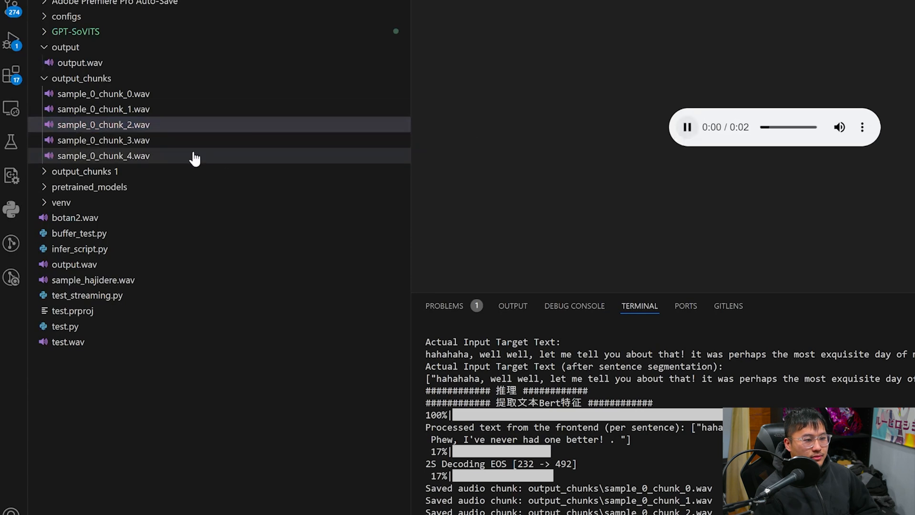
pyautogui.moveTo(193, 146)
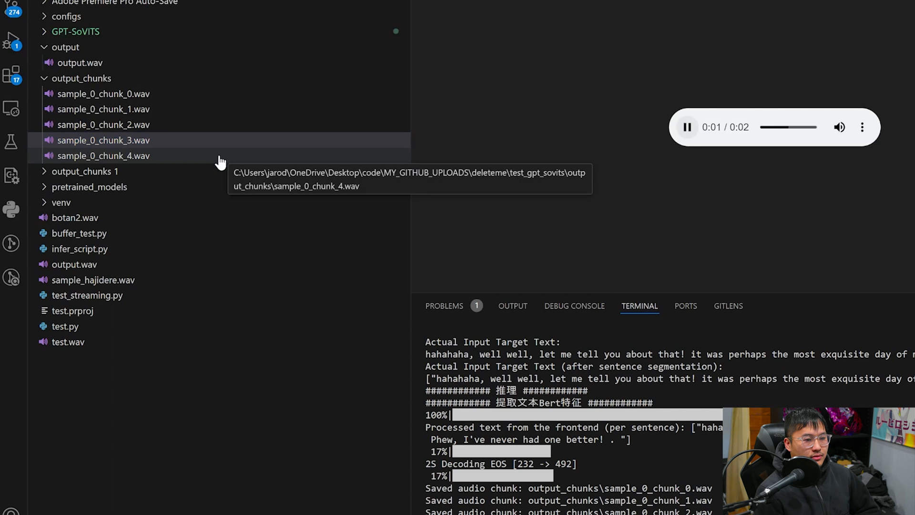
# Open and play the last chunk, sample_0_chunk_4.wav.
pyautogui.click(687, 128)
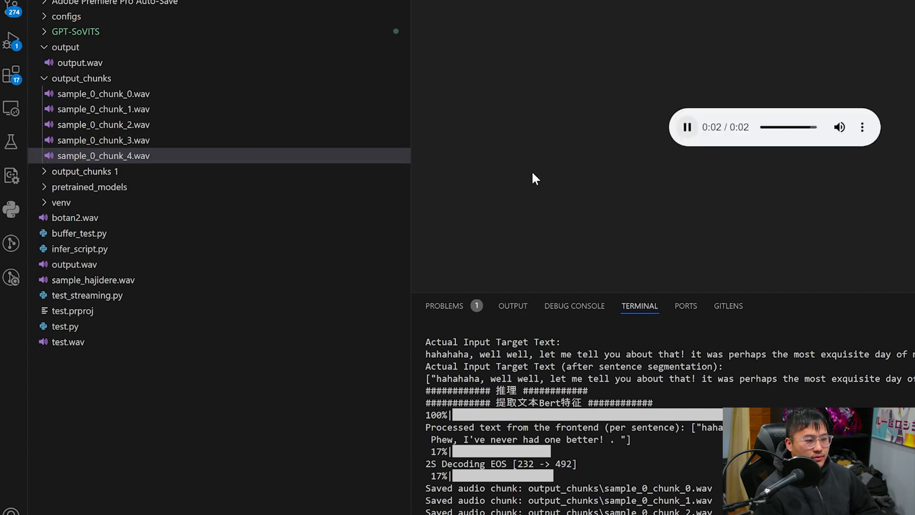
pyautogui.click(686, 127)
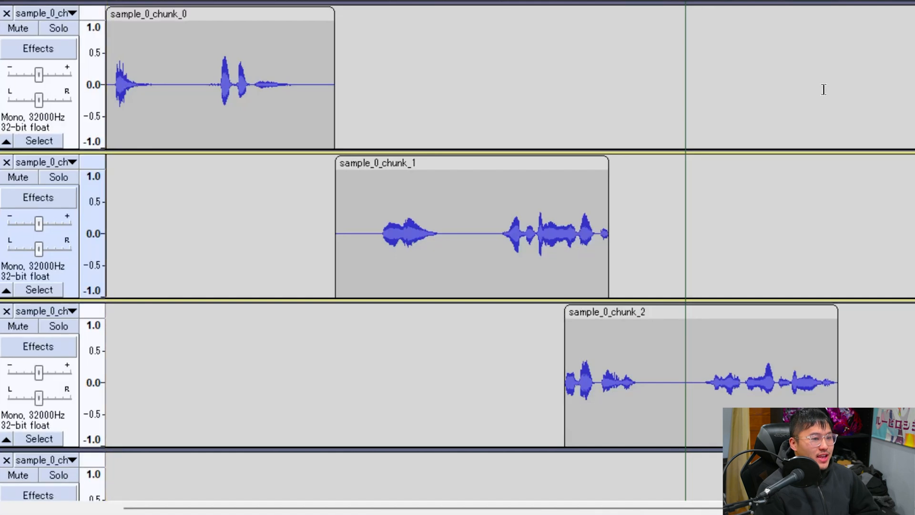
pyautogui.moveTo(107, 189)
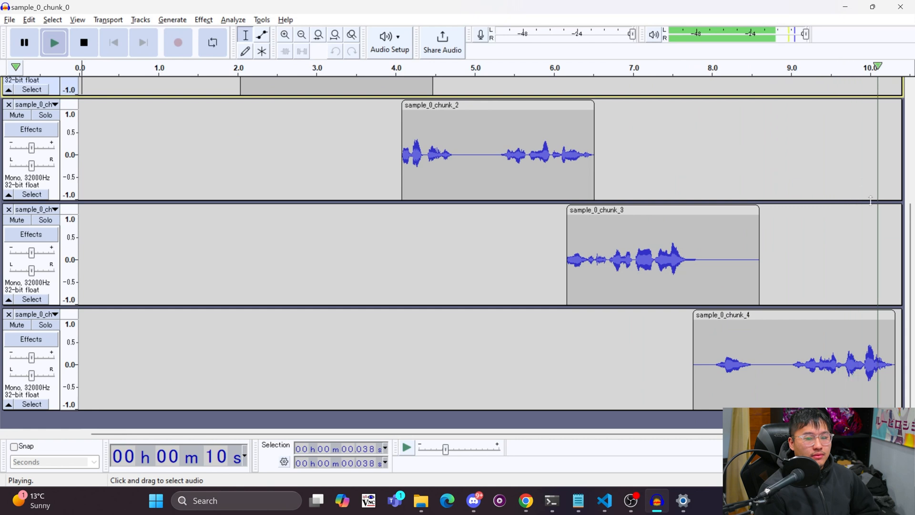
# Stop the end-to-end chunk playback in Audacity and minimize Audacity.
pyautogui.click(83, 42)
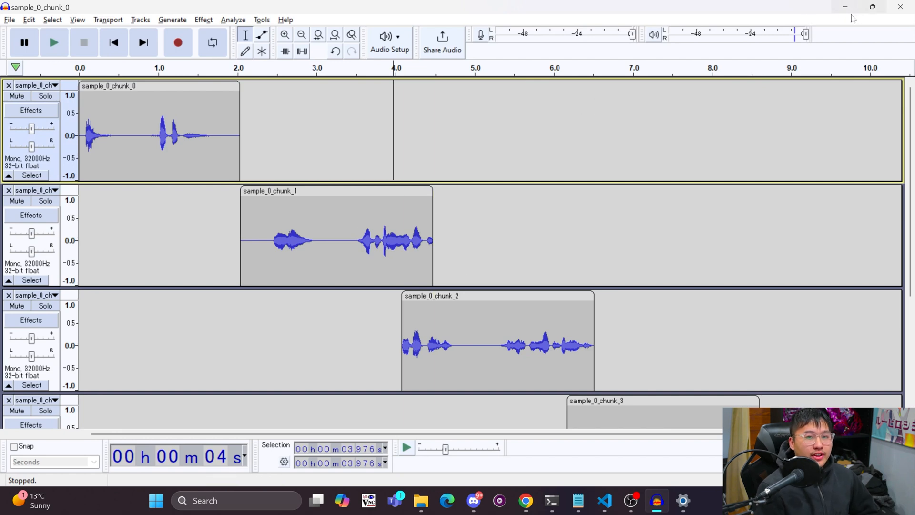
pyautogui.click(604, 499)
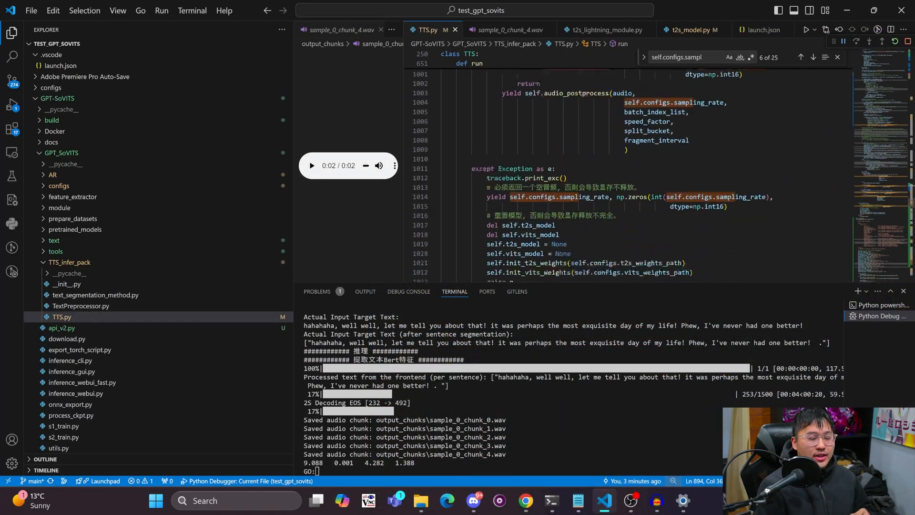
# Inspect run_generator in TTS.py, then edit the pipeline call on infer_script.py line 68.
pyautogui.scroll(-3)
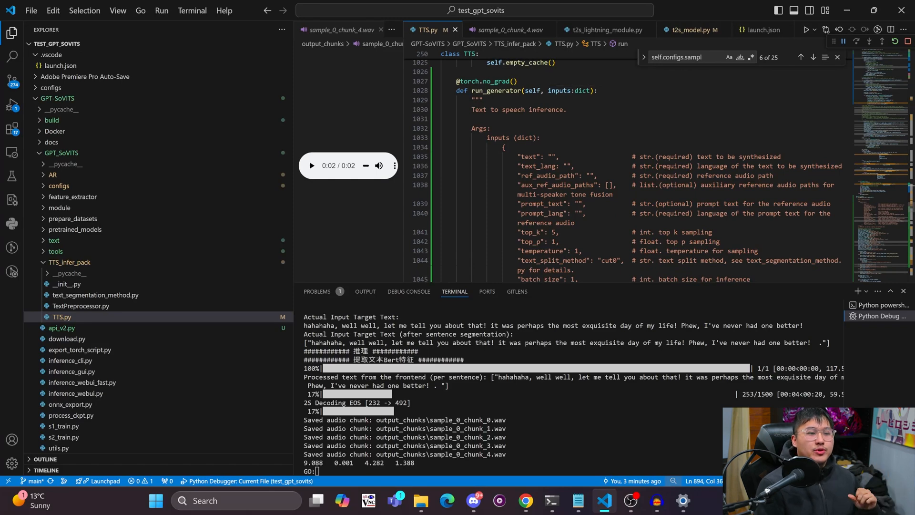
pyautogui.click(482, 99)
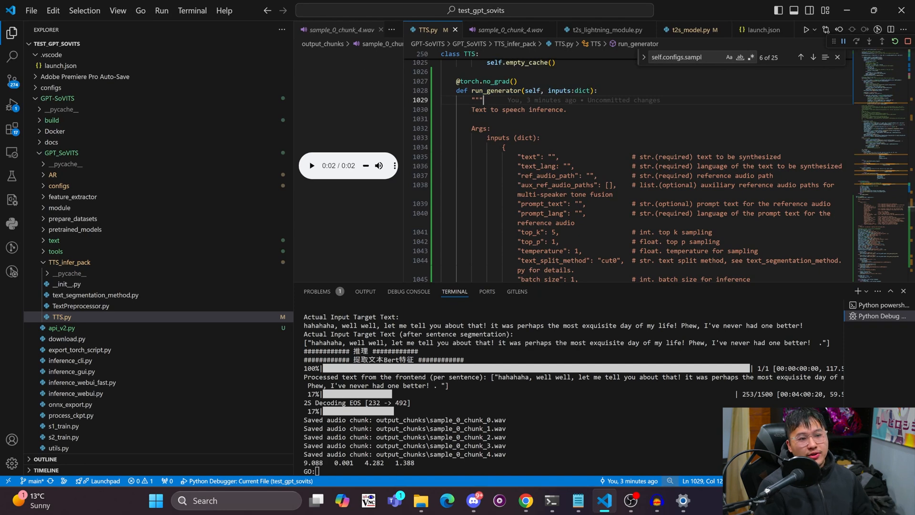
pyautogui.scroll(-3)
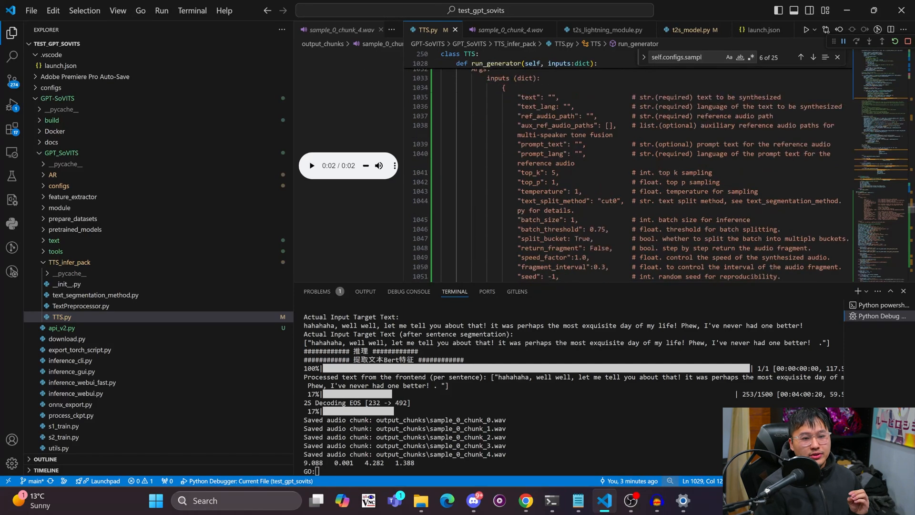
pyautogui.scroll(3)
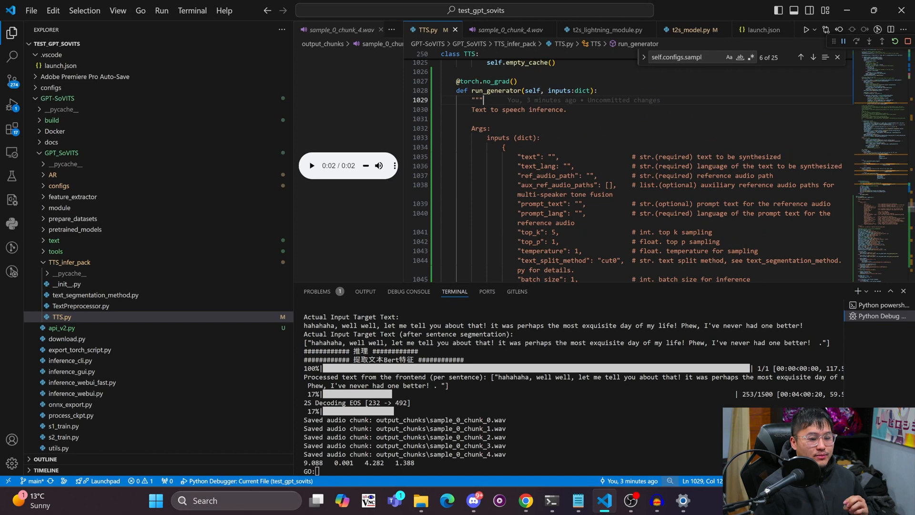
pyautogui.click(371, 29)
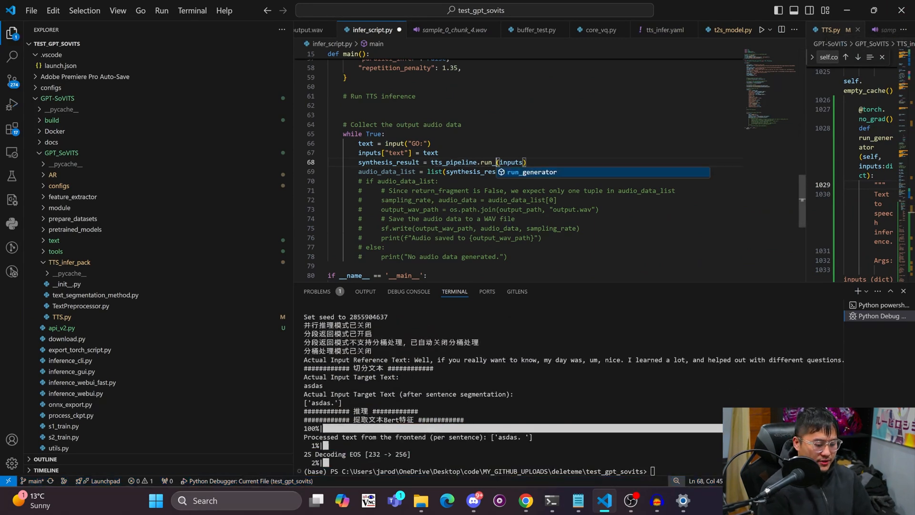
# Accept run_generator, then review its infer_panel_generator loop and VITS decoding in TTS.py.
pyautogui.press('Enter')
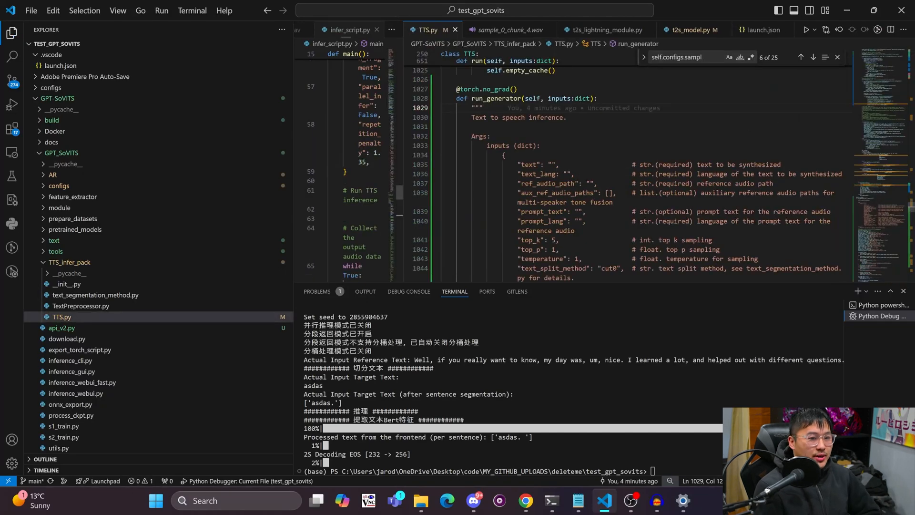
pyautogui.scroll(-3)
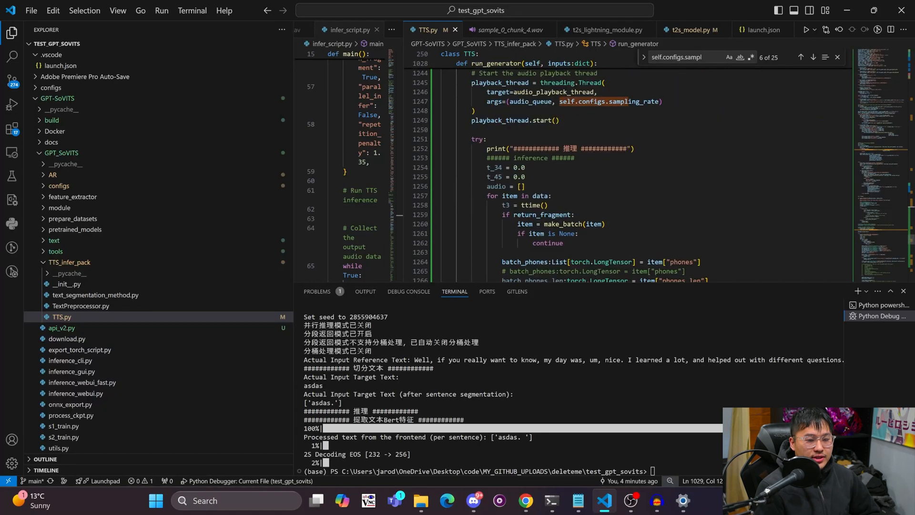
pyautogui.scroll(-3)
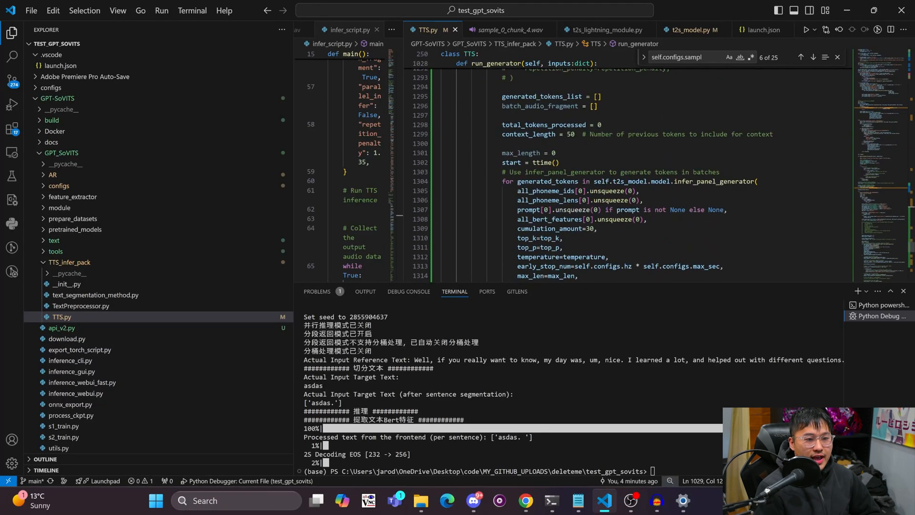
pyautogui.scroll(-3)
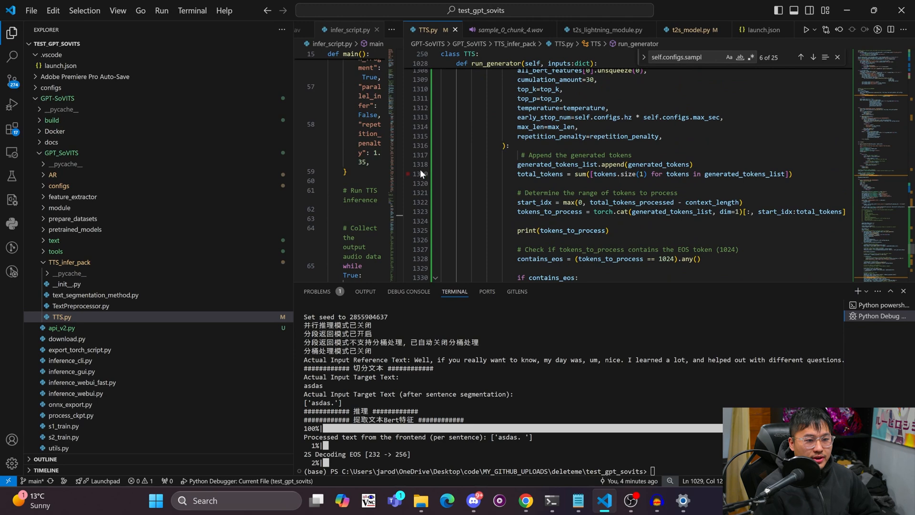
pyautogui.scroll(-3)
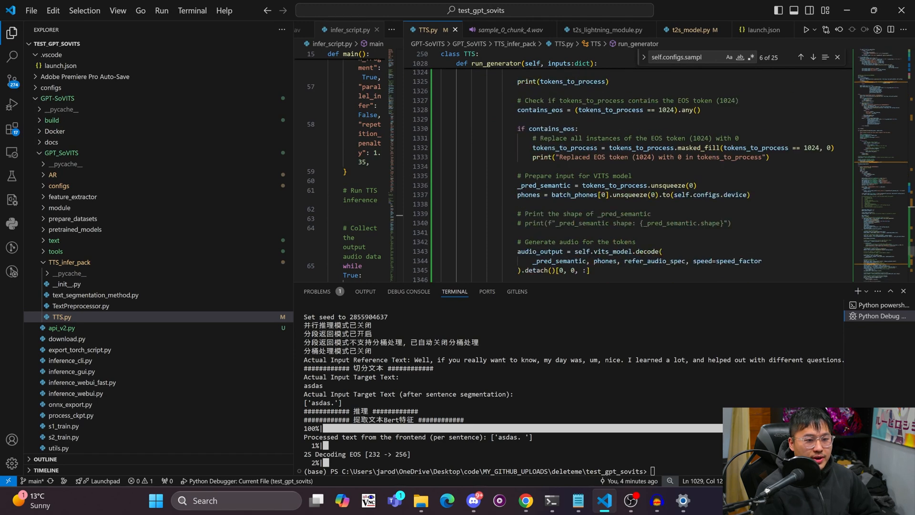
# Break at TTS.py line 1318 in run_generator and debug until it pauses there.
pyautogui.click(350, 30)
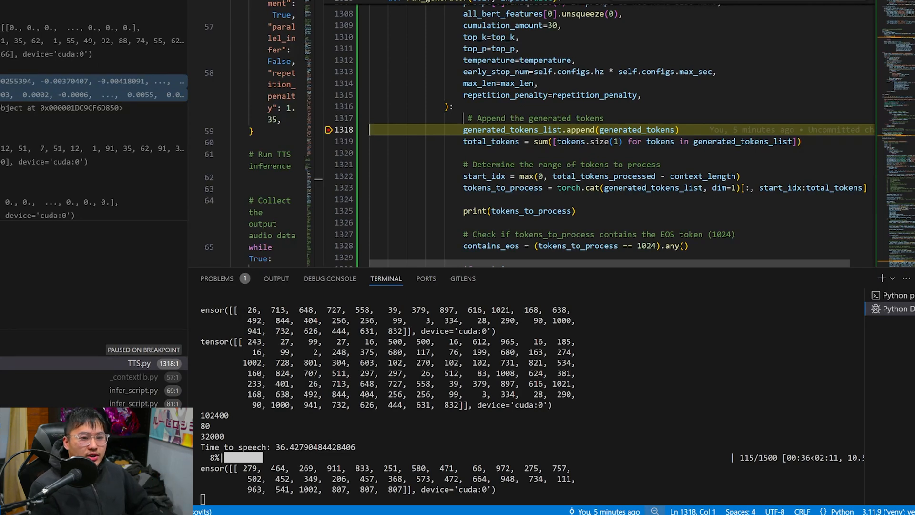
pyautogui.scroll(3)
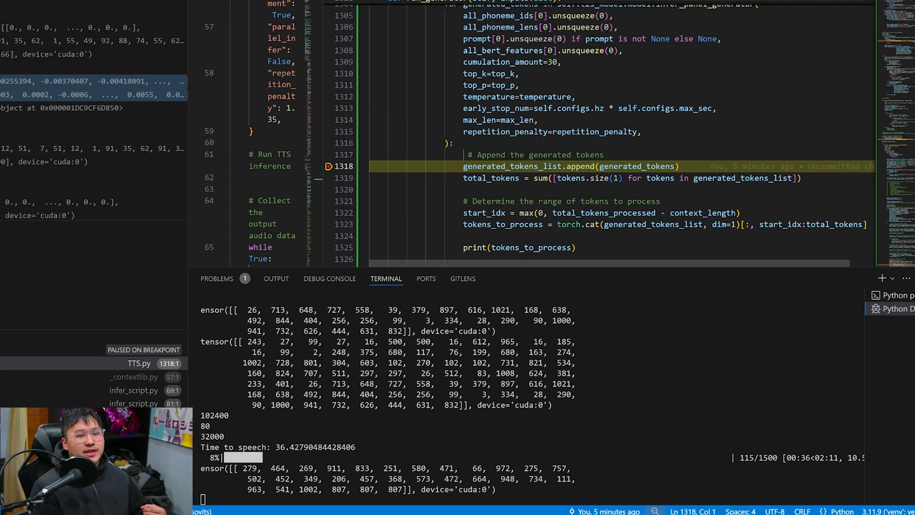
pyautogui.scroll(3)
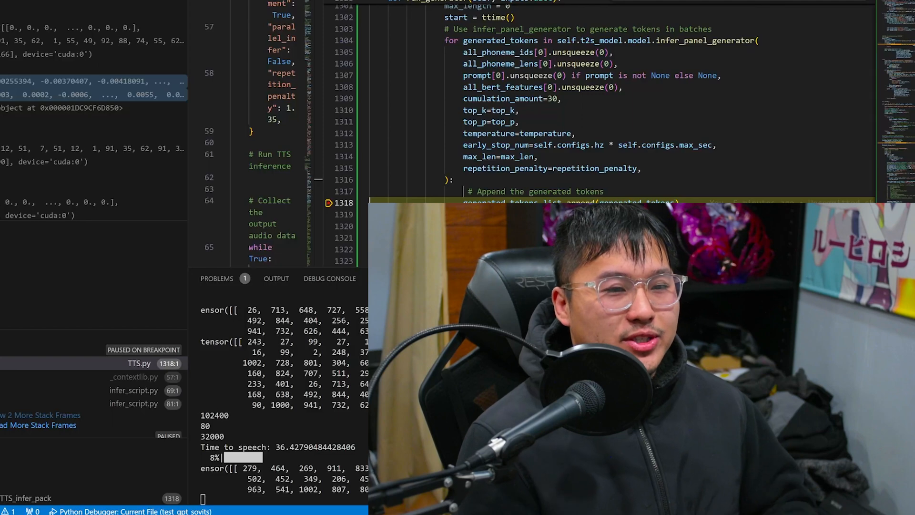
pyautogui.scroll(3)
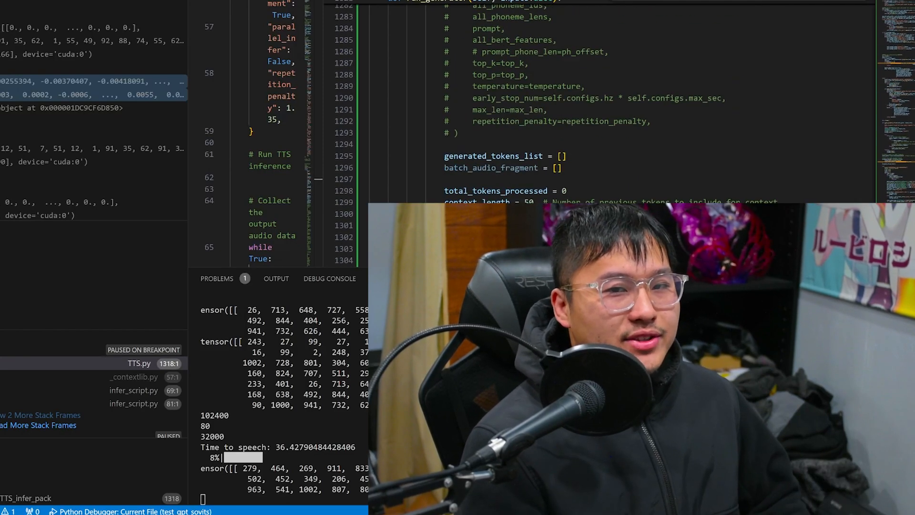
pyautogui.scroll(3)
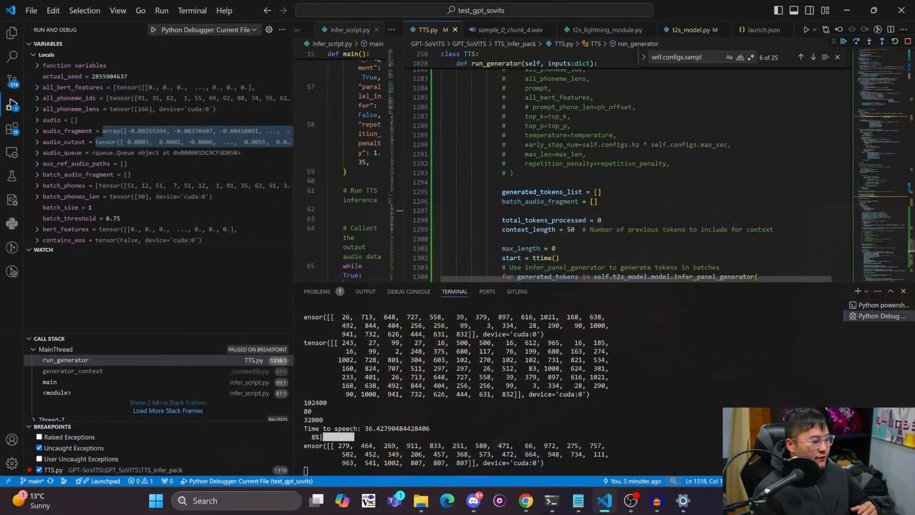
pyautogui.scroll(-3)
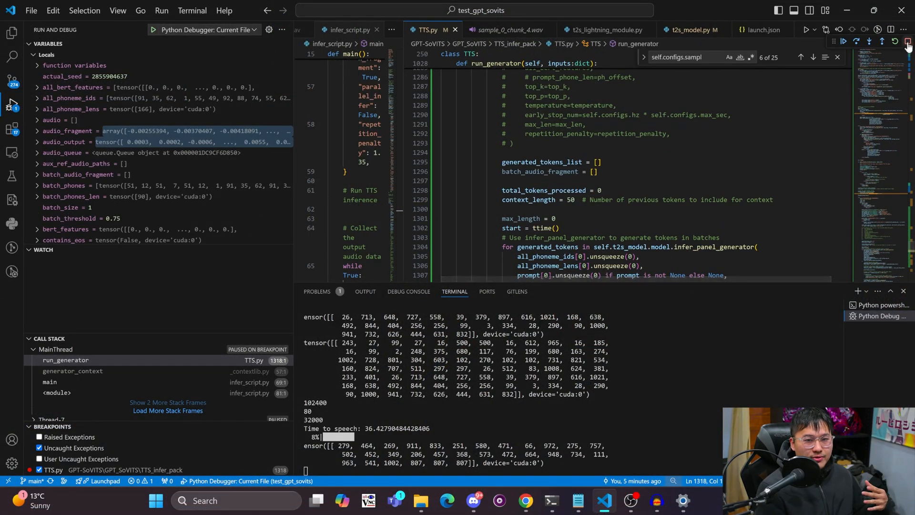
pyautogui.click(351, 29)
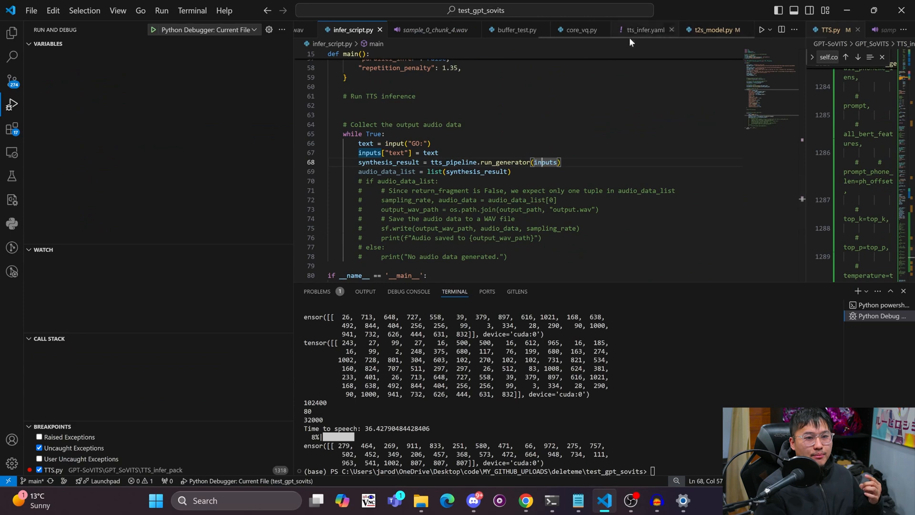
pyautogui.click(515, 29)
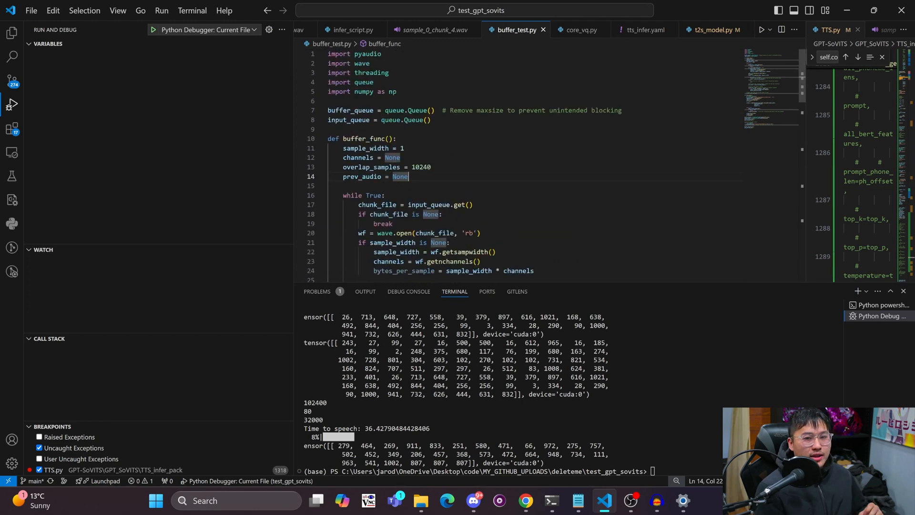
pyautogui.scroll(-3)
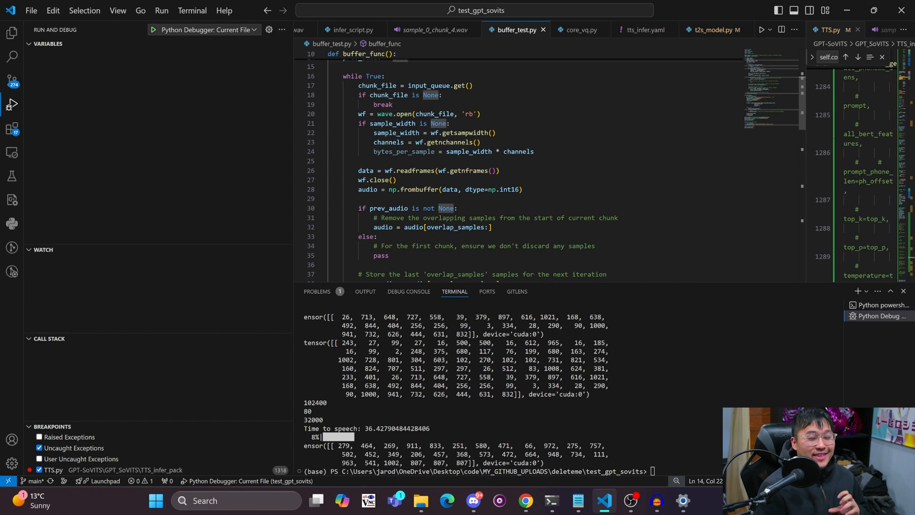
pyautogui.scroll(-3)
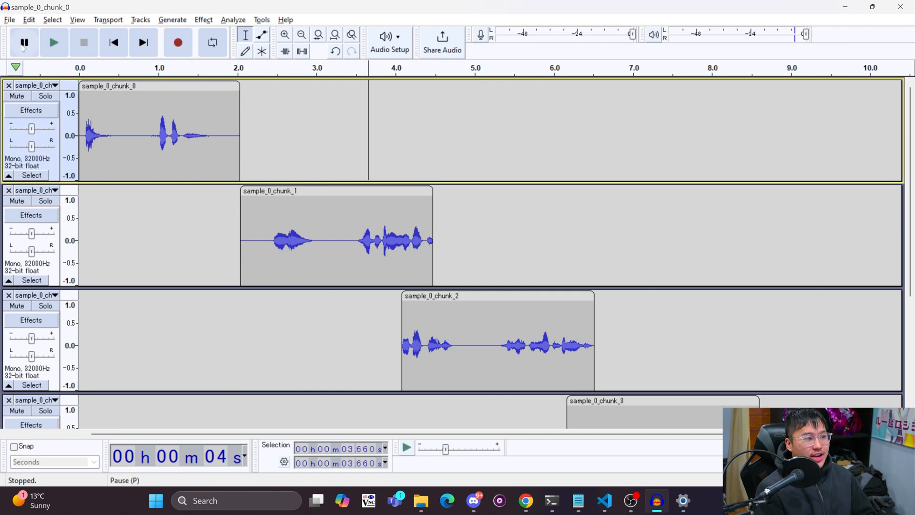
# Play the staggered sample_0 chunk tracks in Audacity and pause around six seconds.
pyautogui.click(53, 42)
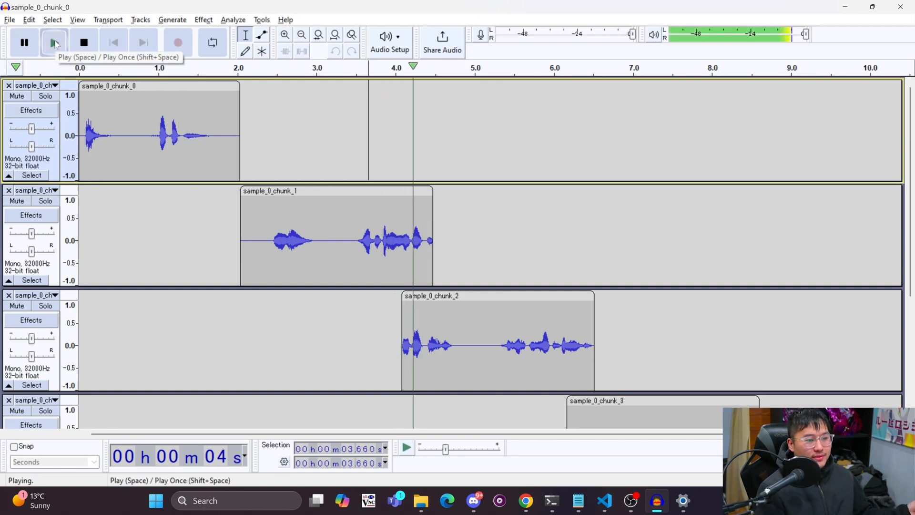
pyautogui.click(24, 42)
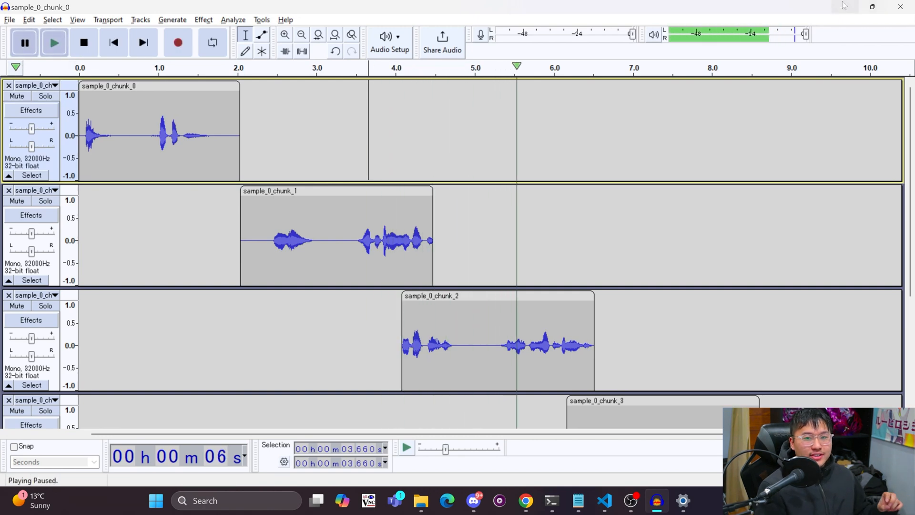
pyautogui.click(603, 500)
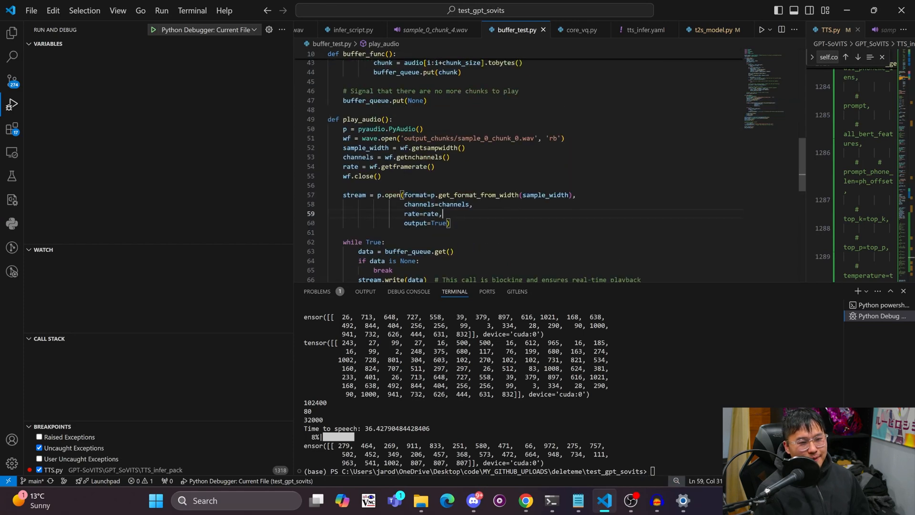
pyautogui.click(429, 29)
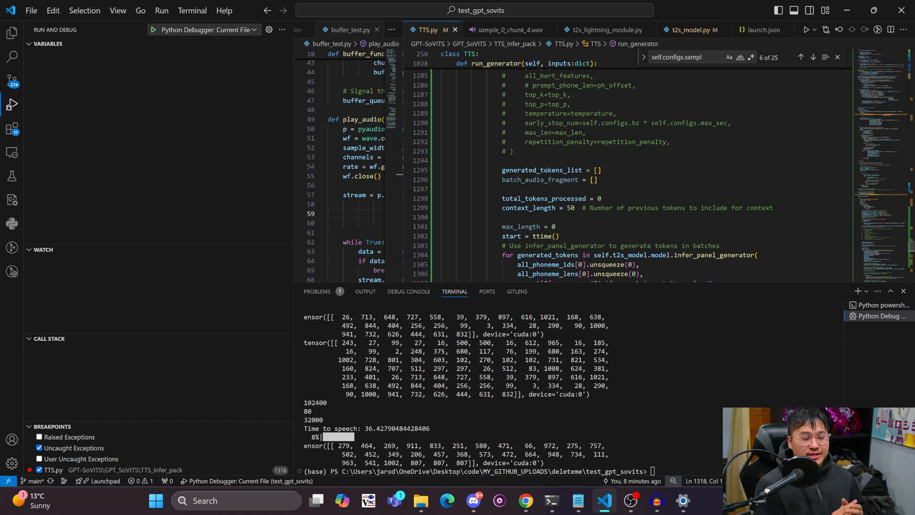
pyautogui.scroll(-3)
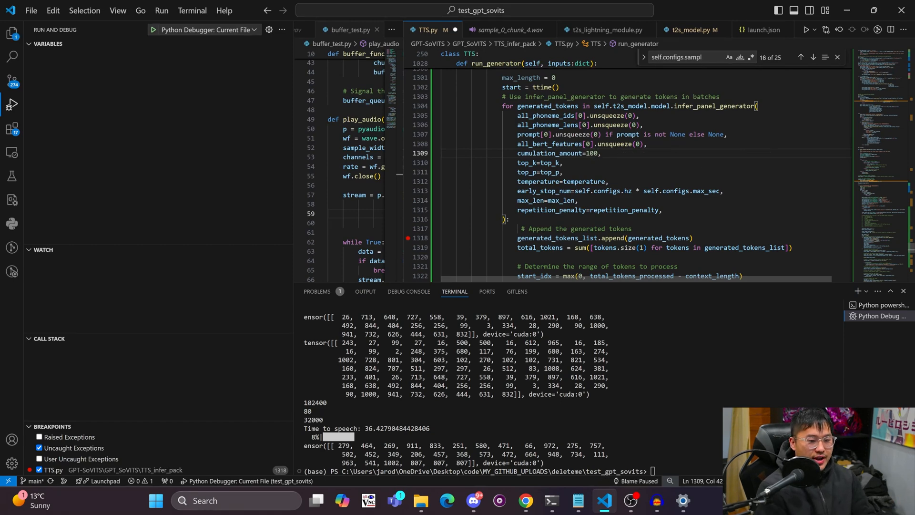
pyautogui.click(345, 29)
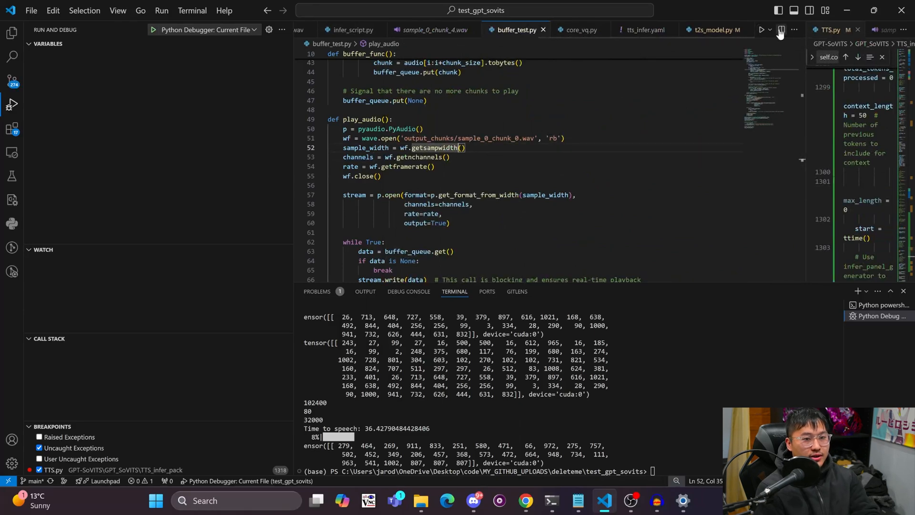
# Debug infer_script.py on a long sentence, generating speech in about 1.4 seconds, then stop.
pyautogui.click(351, 29)
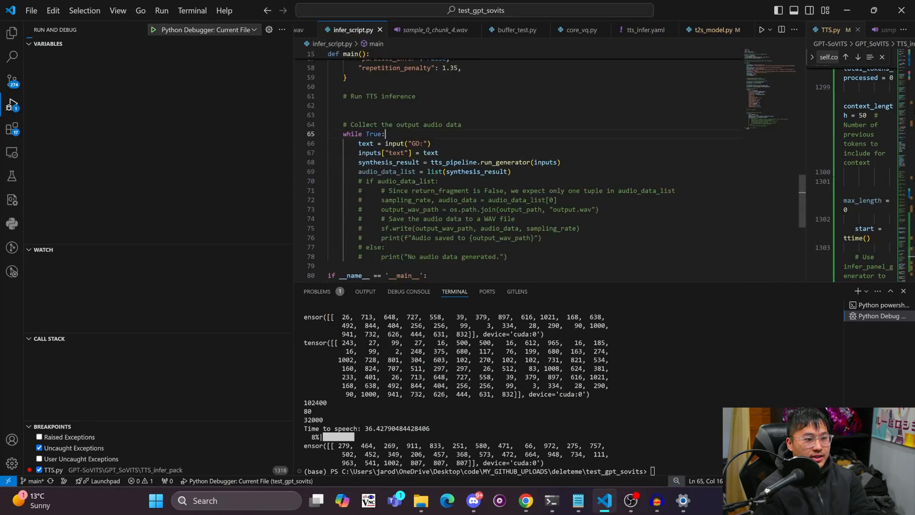
pyautogui.click(427, 29)
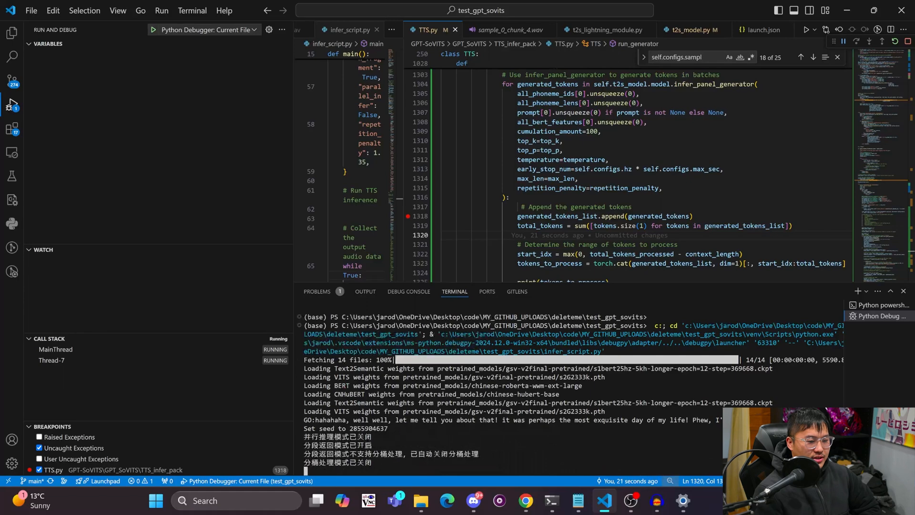
pyautogui.scroll(-3)
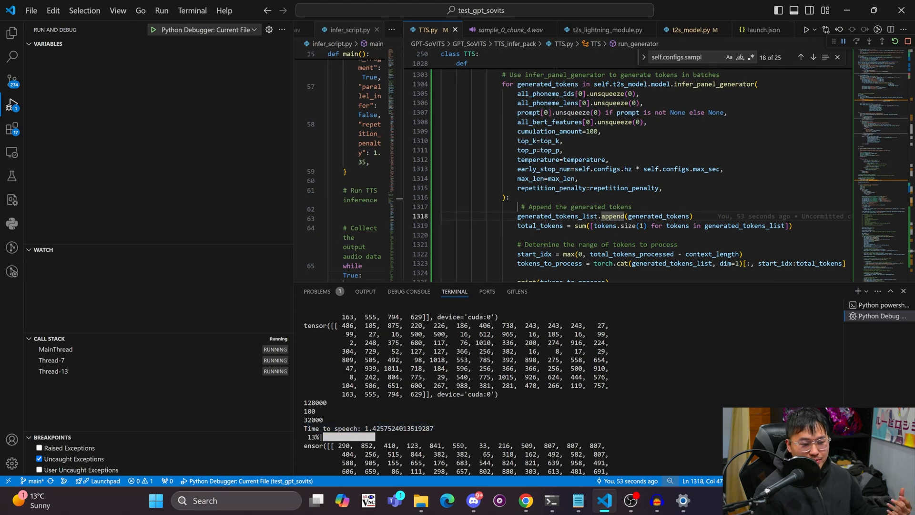
pyautogui.click(49, 338)
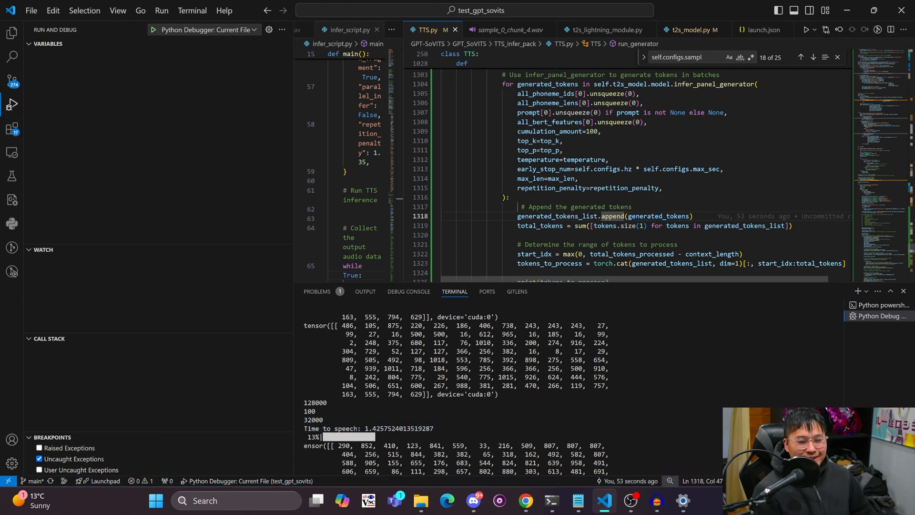
pyautogui.click(881, 304)
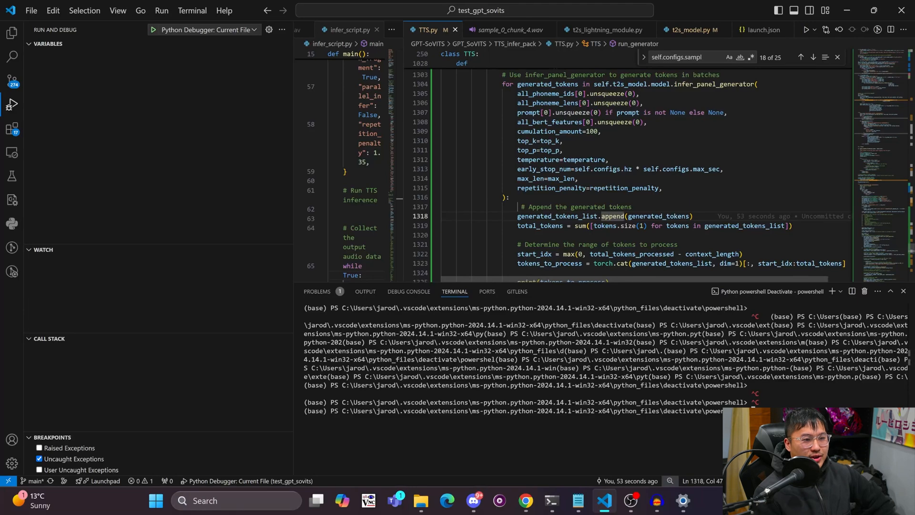
# Change cumulation_amount from 100 to 50 in TTS.py's run_generator loop.
pyautogui.click(521, 207)
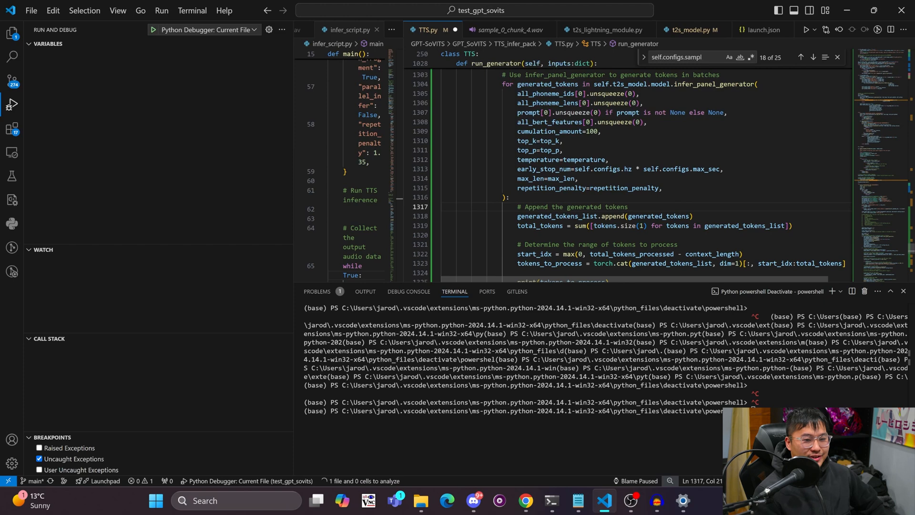
pyautogui.scroll(3)
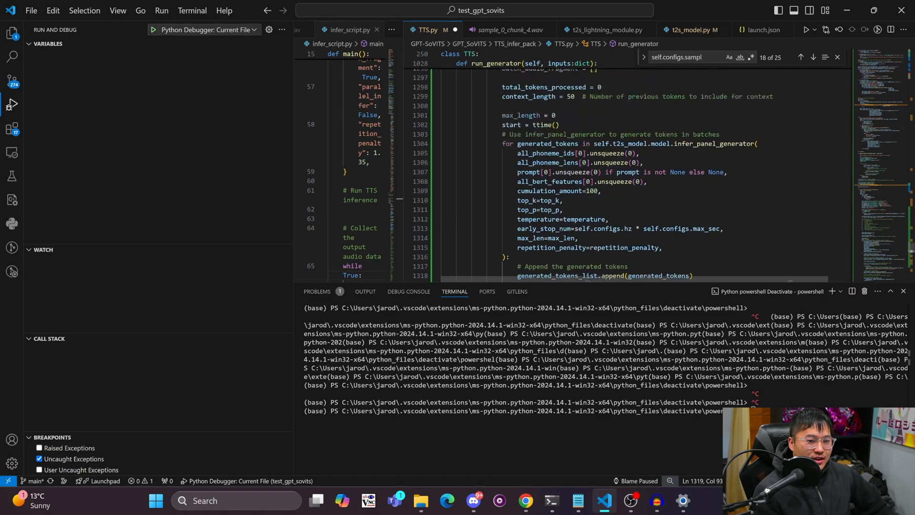
pyautogui.scroll(3)
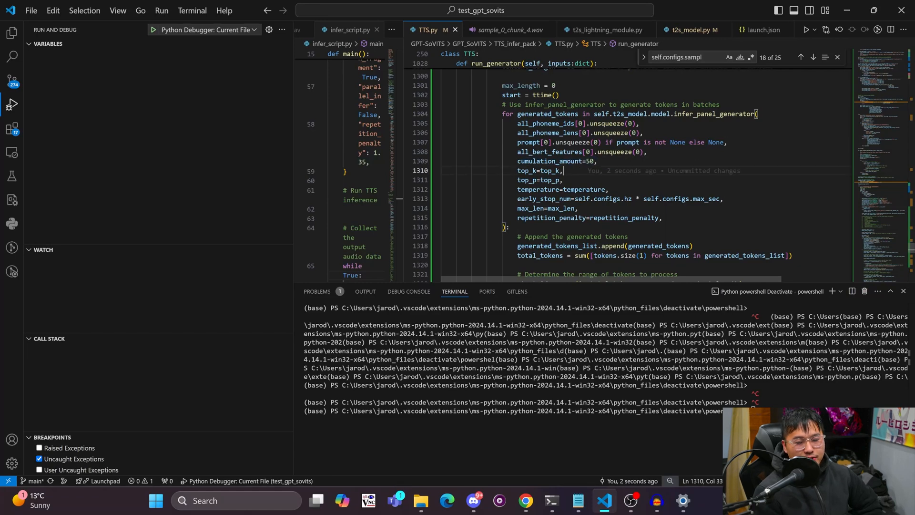
pyautogui.scroll(3)
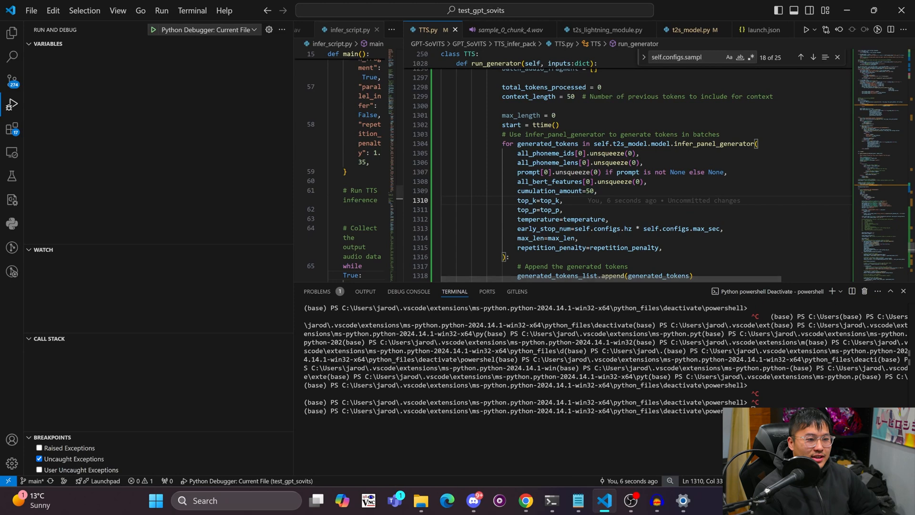
# Review buffer_test.py's play_audio stream setup, then return to infer_script.py's TTS settings.
pyautogui.click(348, 29)
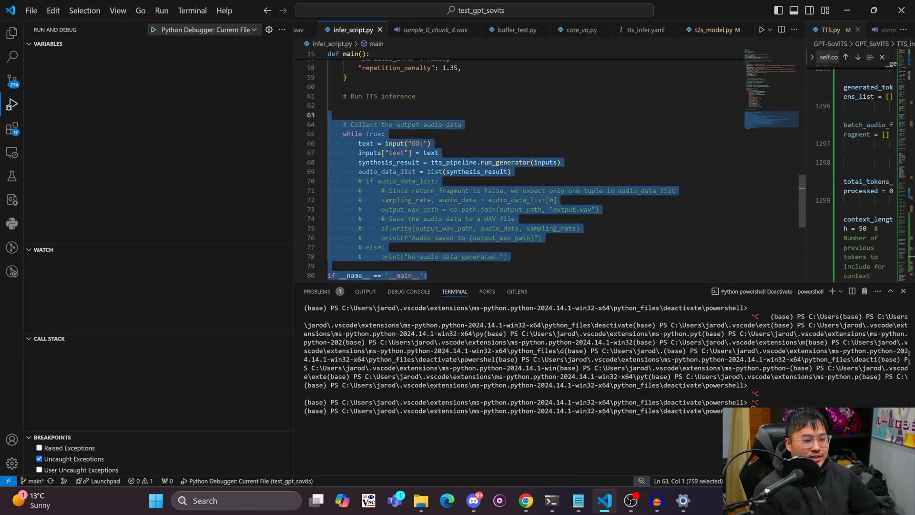
pyautogui.click(515, 29)
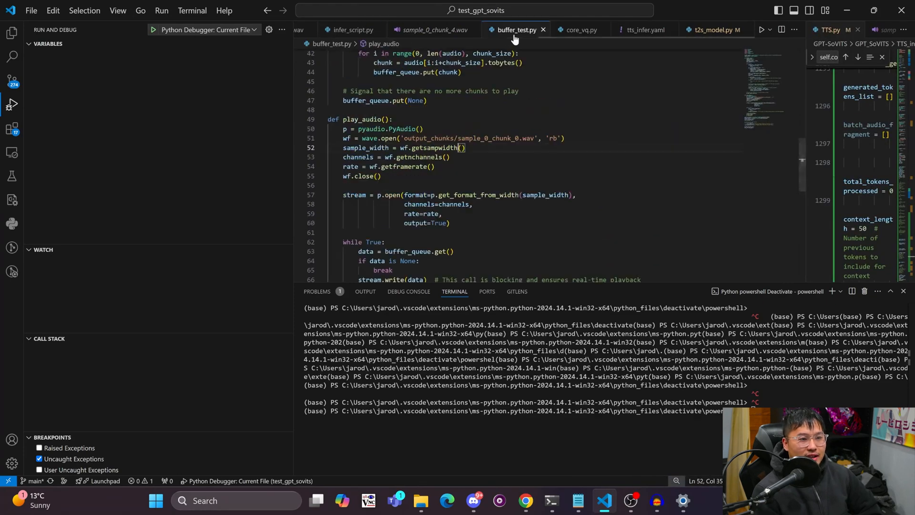
pyautogui.click(330, 185)
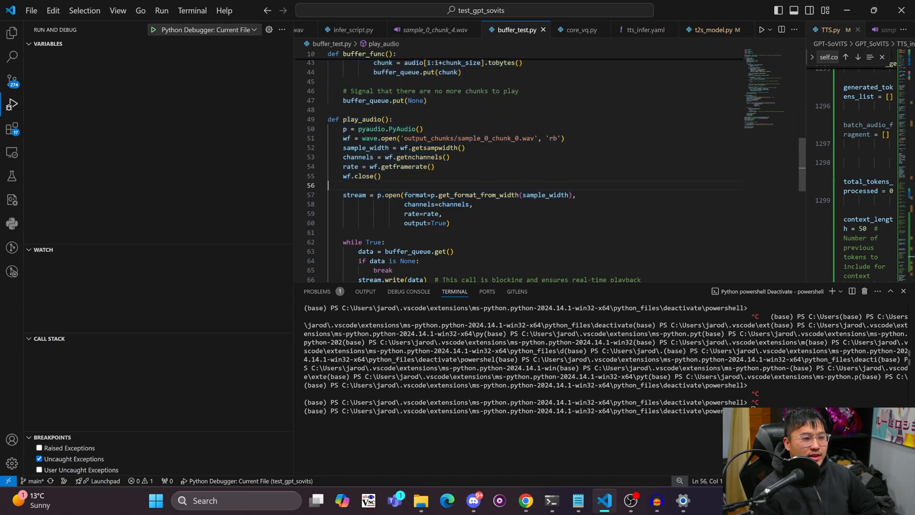
pyautogui.scroll(3)
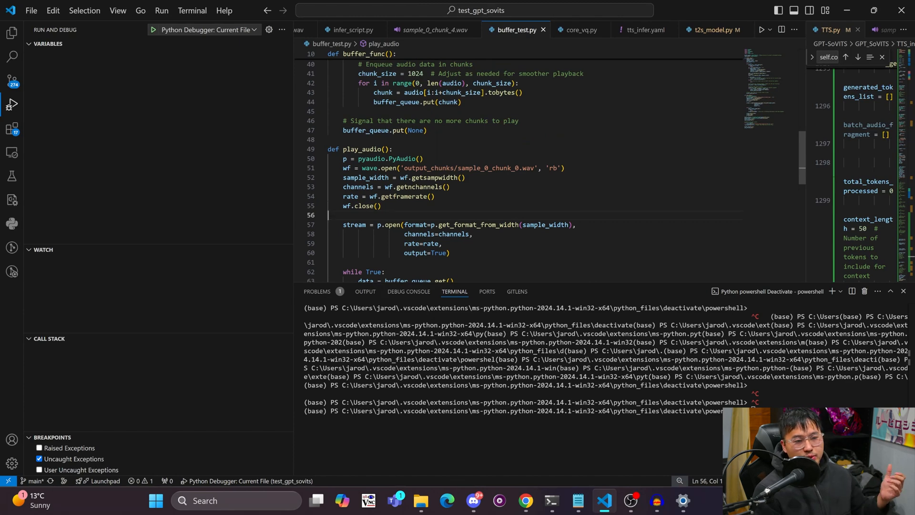
pyautogui.click(352, 30)
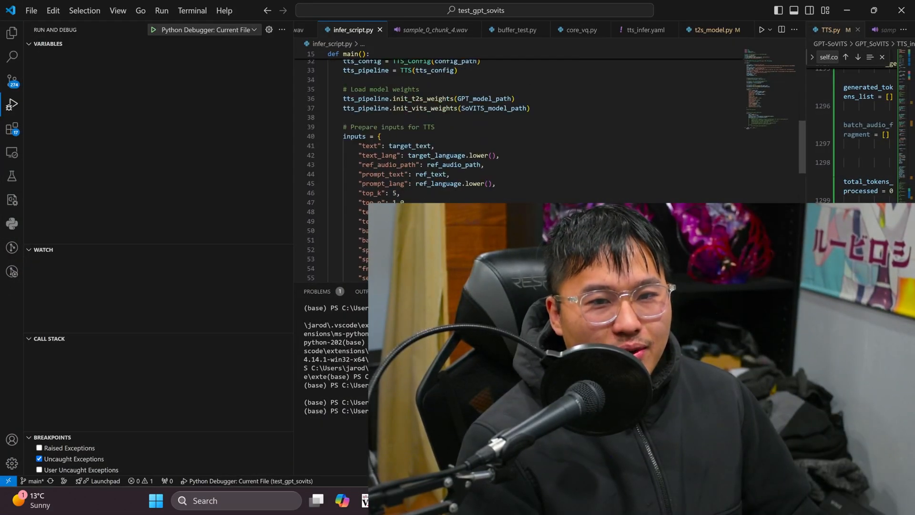
pyautogui.scroll(3)
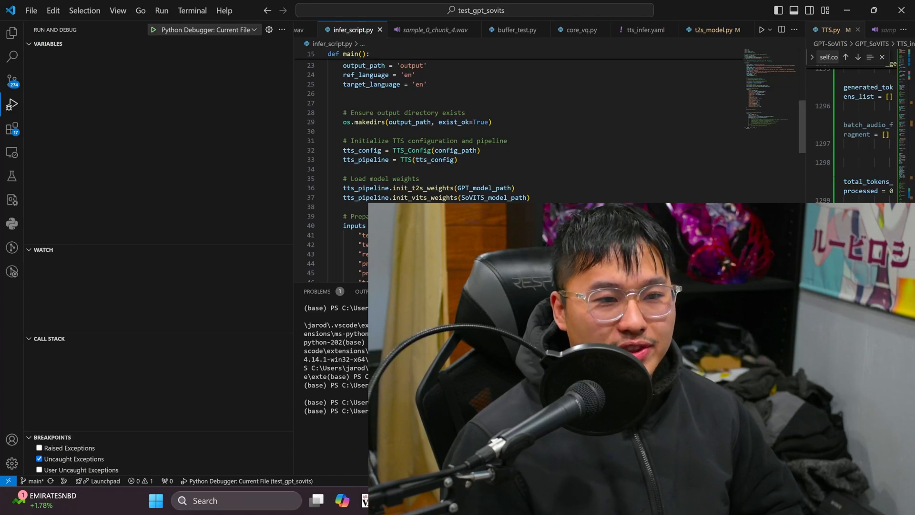
pyautogui.scroll(3)
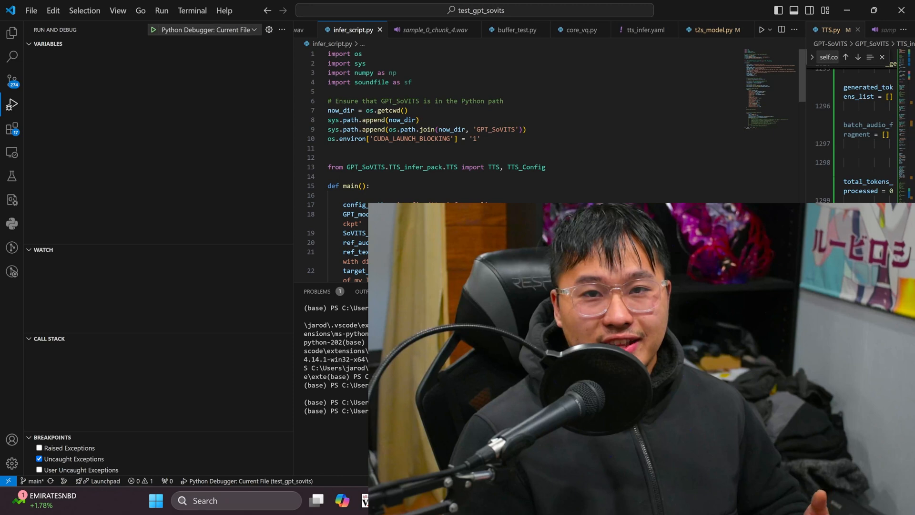
pyautogui.scroll(-3)
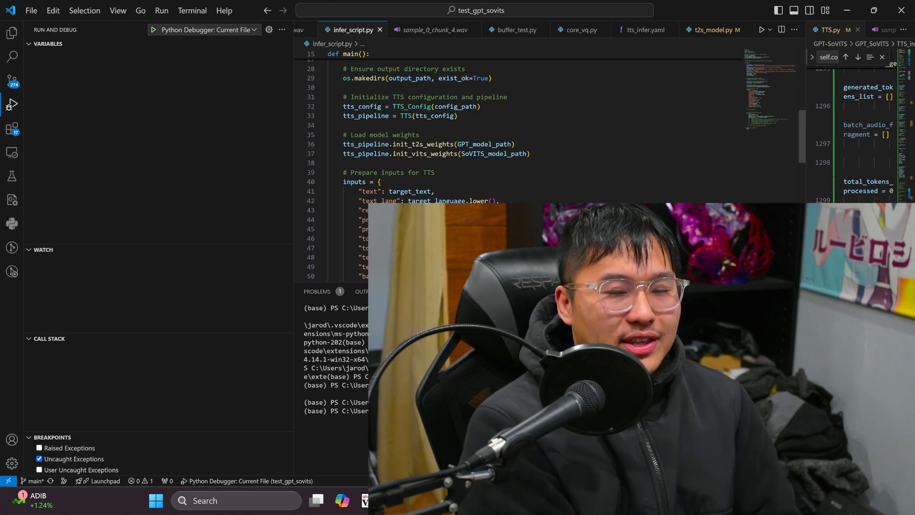
pyautogui.scroll(3)
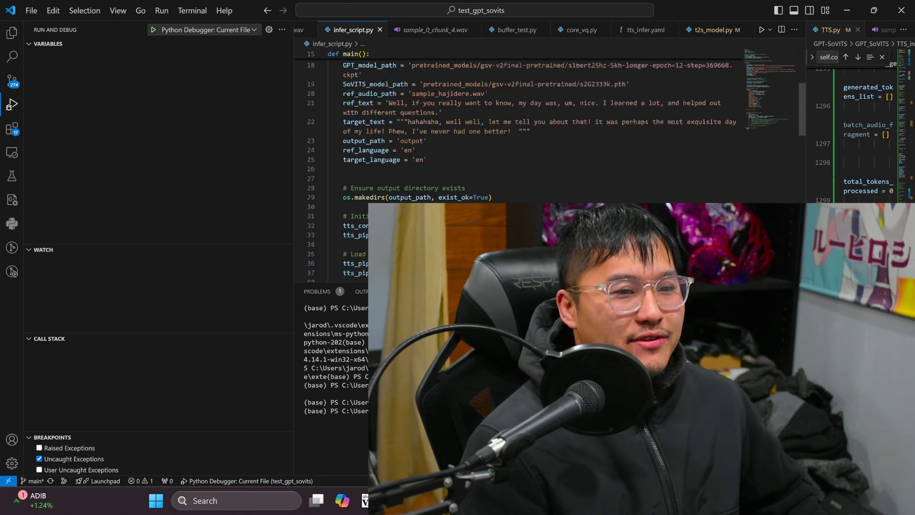
pyautogui.scroll(3)
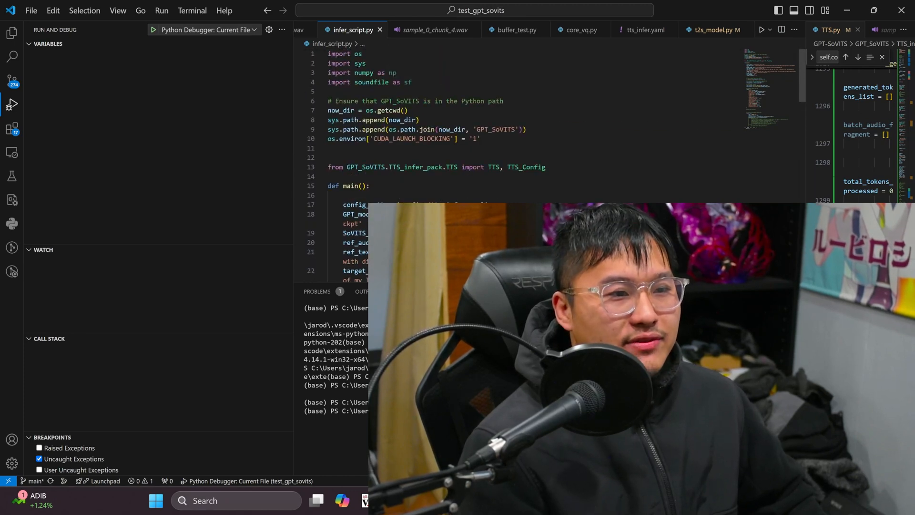
pyautogui.scroll(-3)
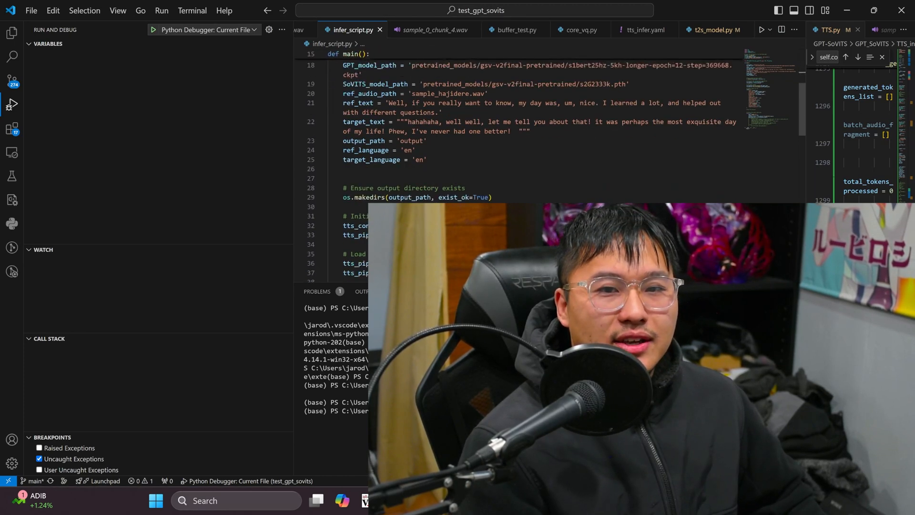
pyautogui.scroll(-3)
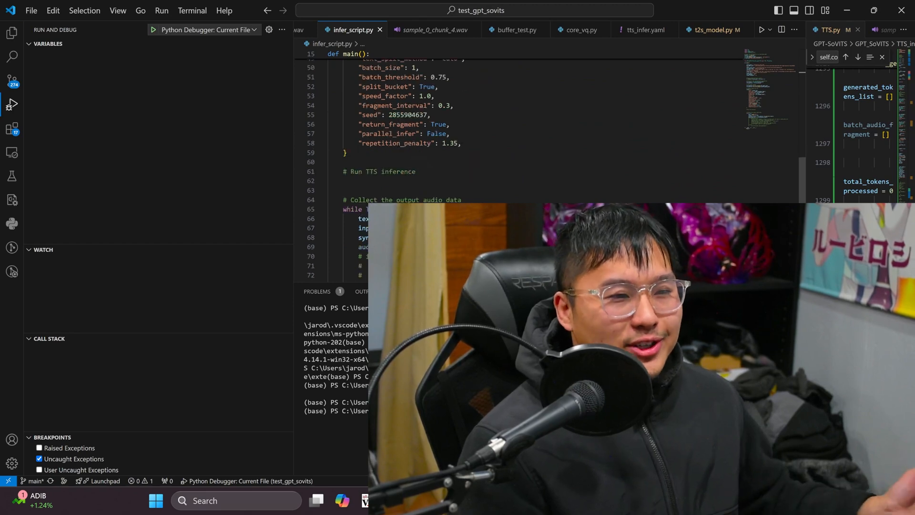
pyautogui.scroll(-3)
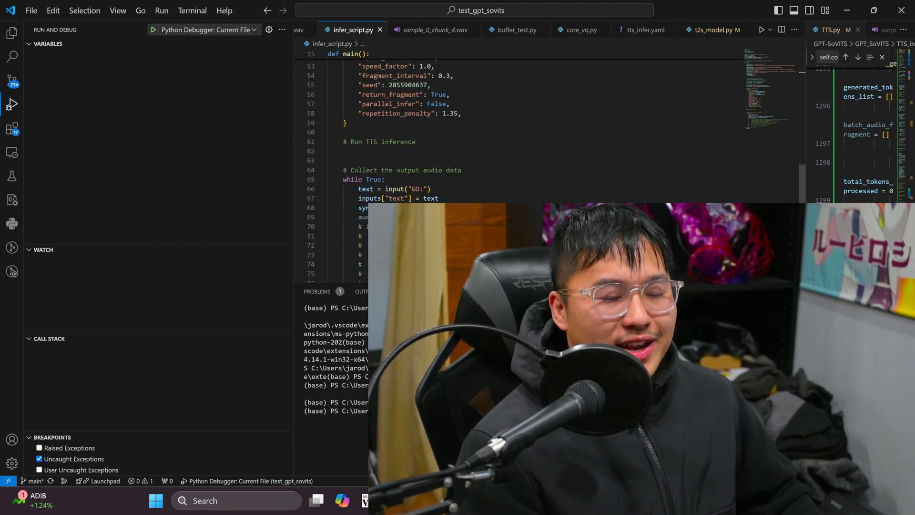